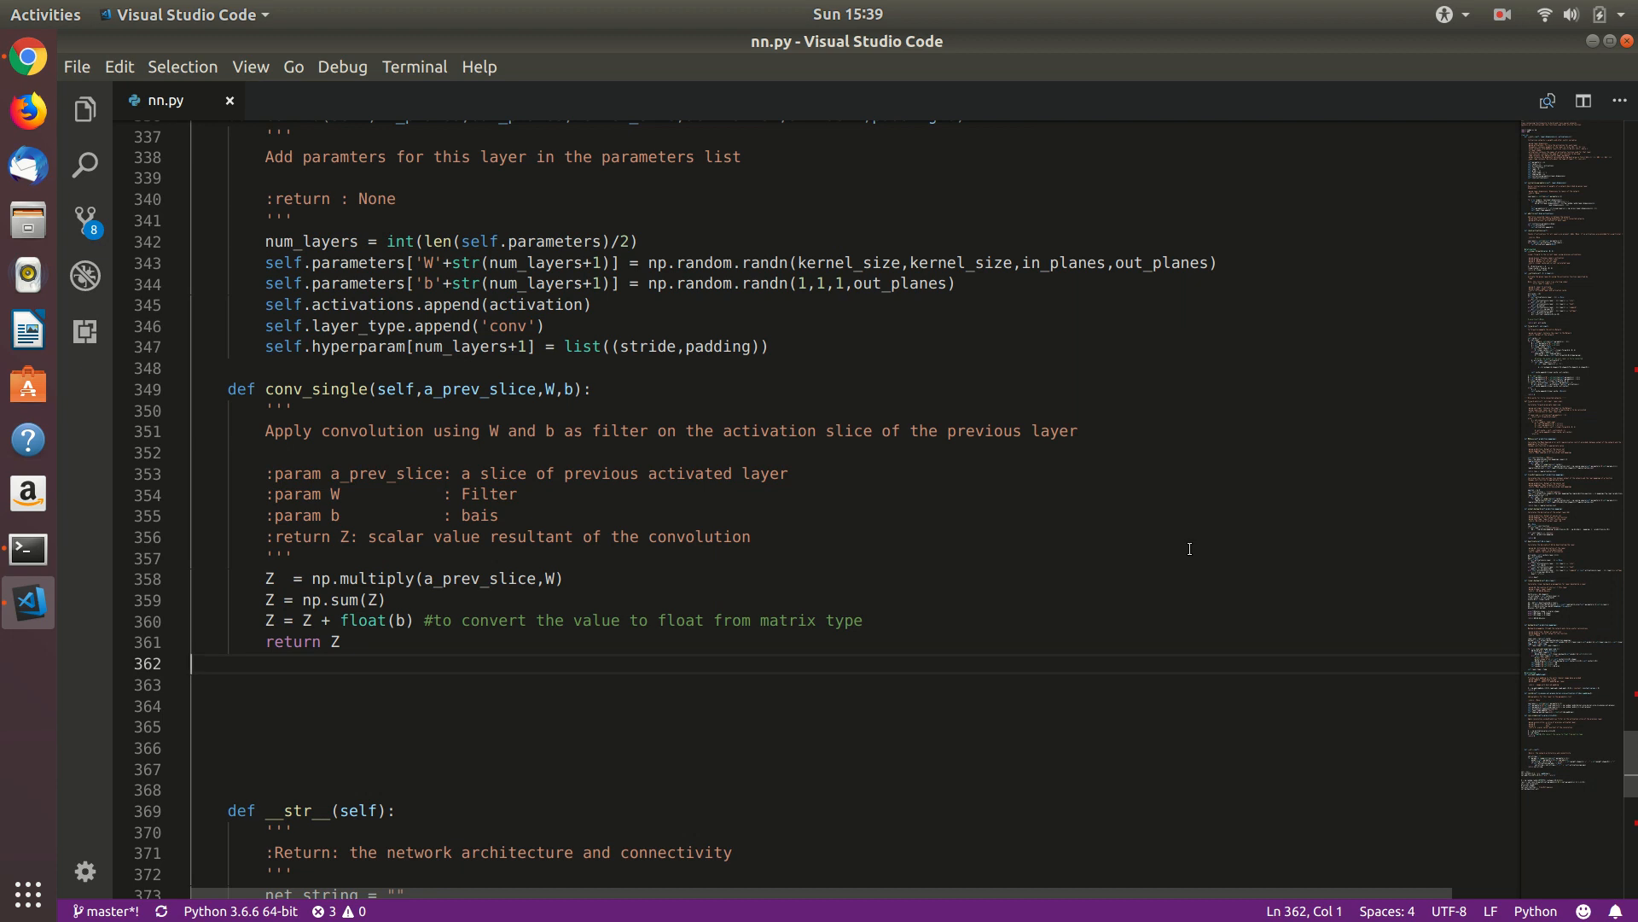
Define conv_forward(self,A_prev,W,b,hyper_param) with a triple-quoted docstring of parameters and returns
text(def conv_forward(self,A_prev,W,b,hyper_param):)
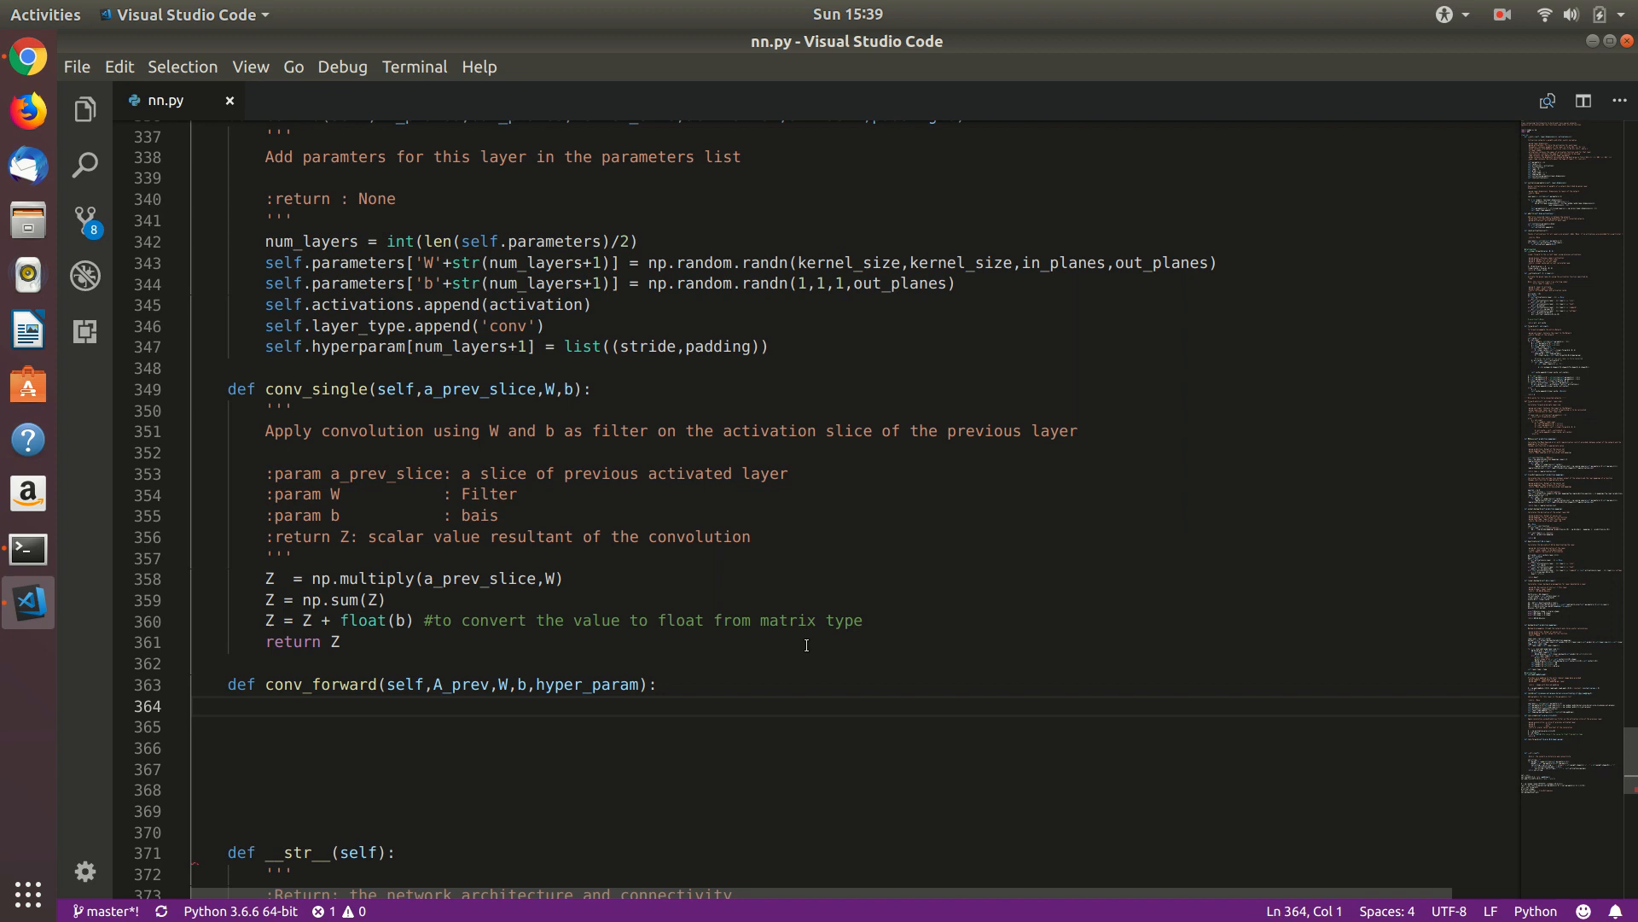
text(''')
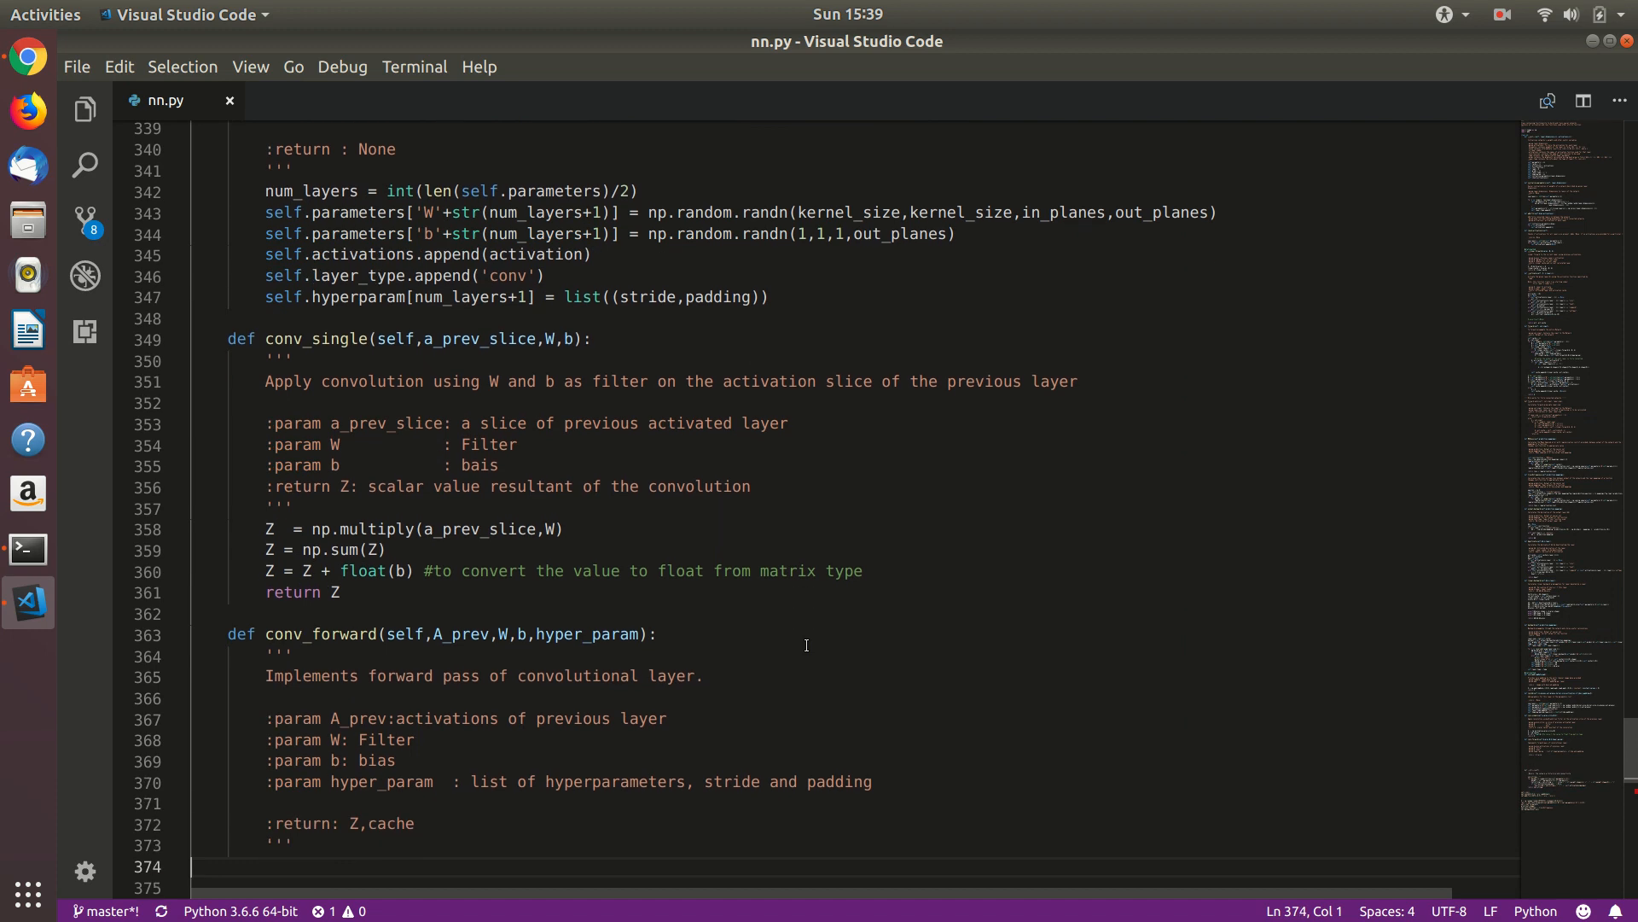
scroll(down, 3)
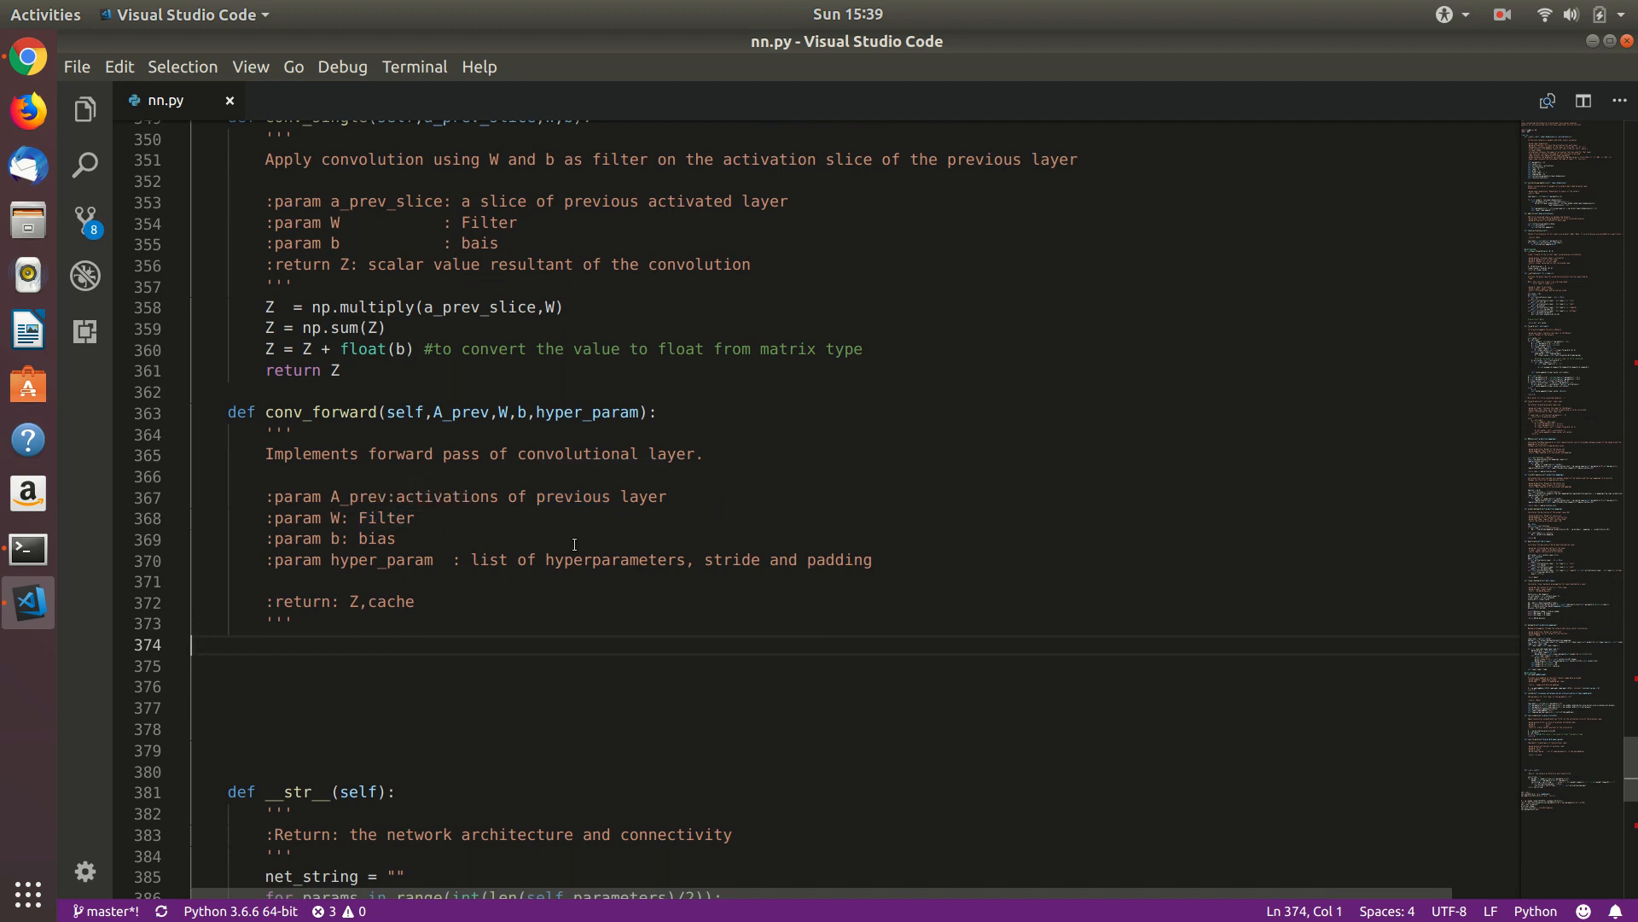
mouse_move(325, 559)
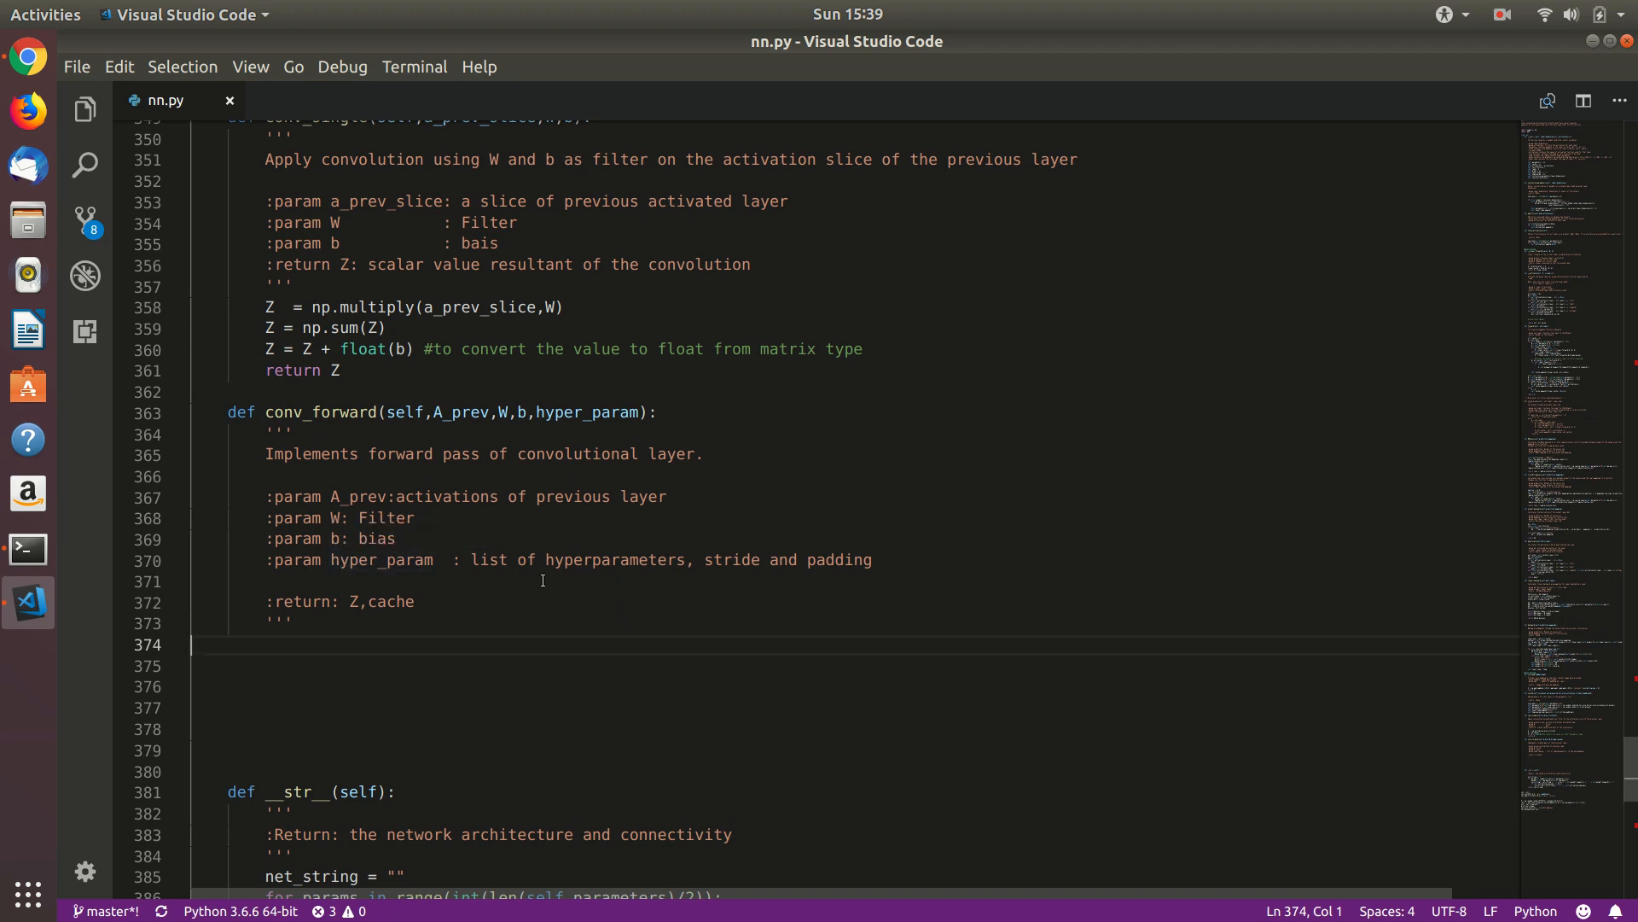
Unpack m, h_prev, w_prev, nc_prev from A_prev.shape, f, nc from W.shape, and stride, pad
text(m,h_prev,w_prev,nc_prev = A_prev.shape)
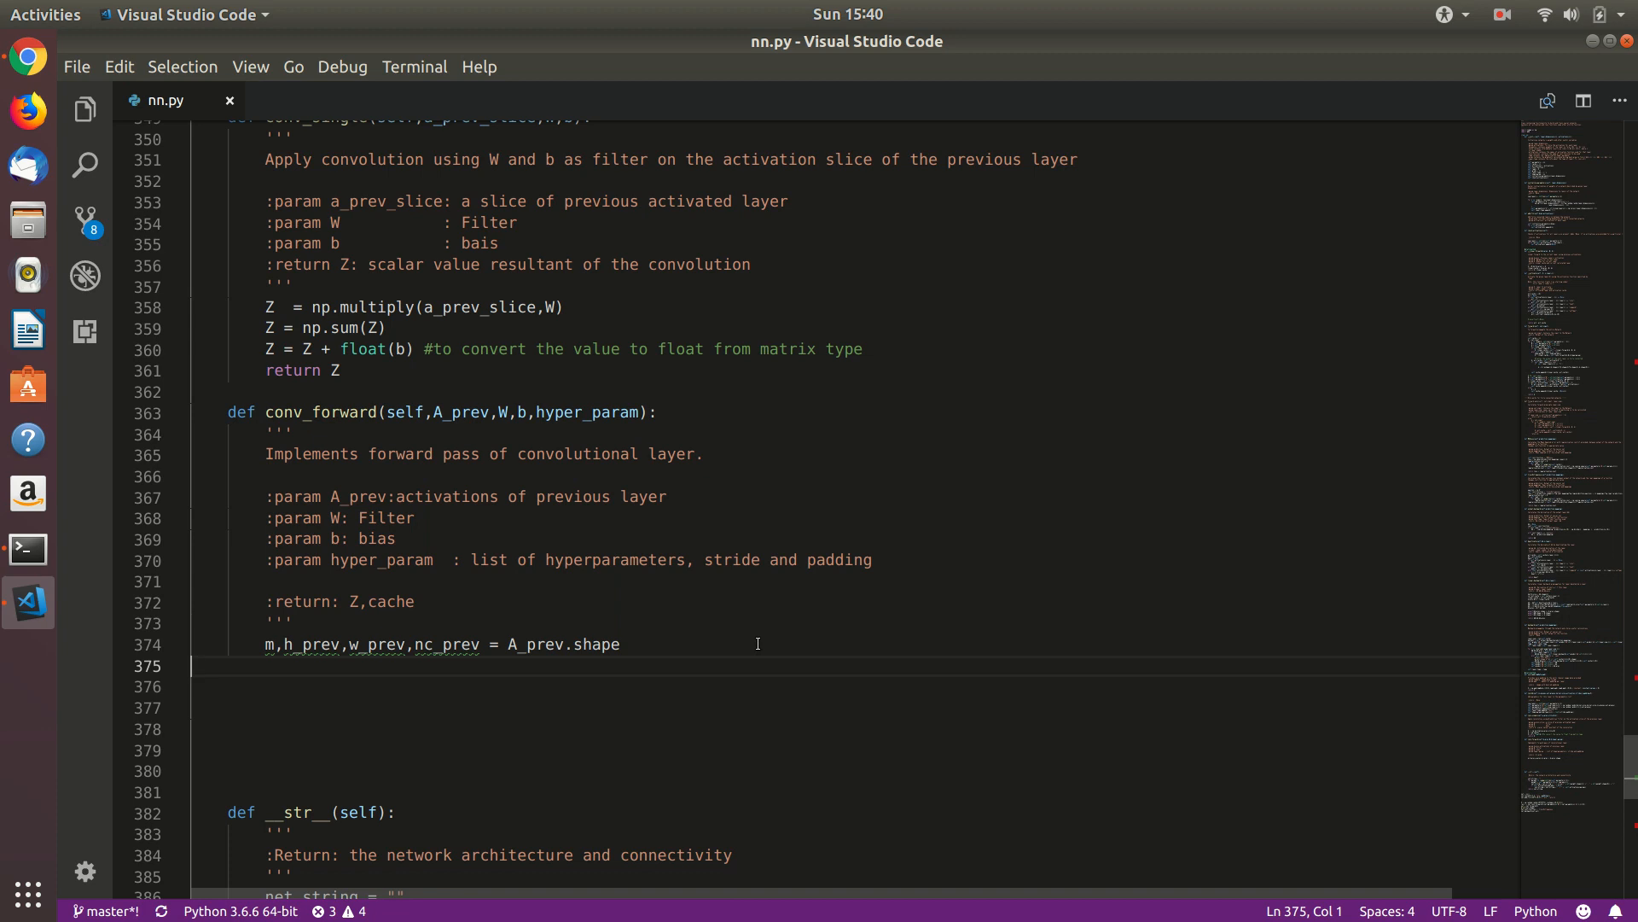
text(f,f,nc_prev,nc = W.shape)
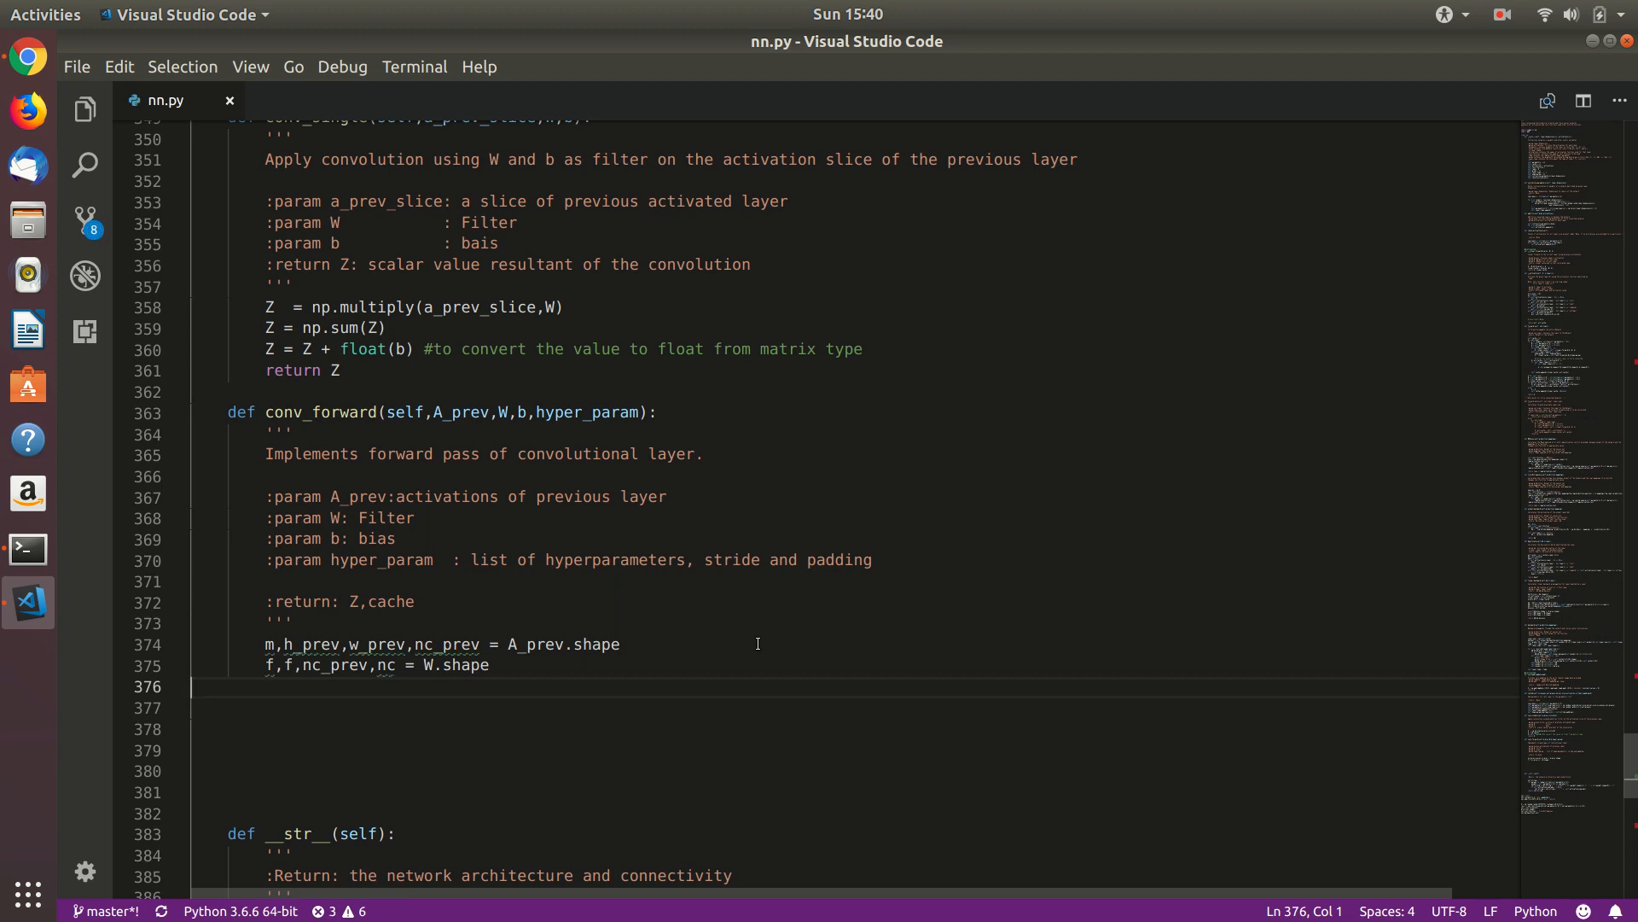
text(stride,pad = hyper_param)
click(854, 709)
text(#comupte the dimensions of the result using convolution formula => w/h = (w/h(prev) -f +2*pad)/stride +1)
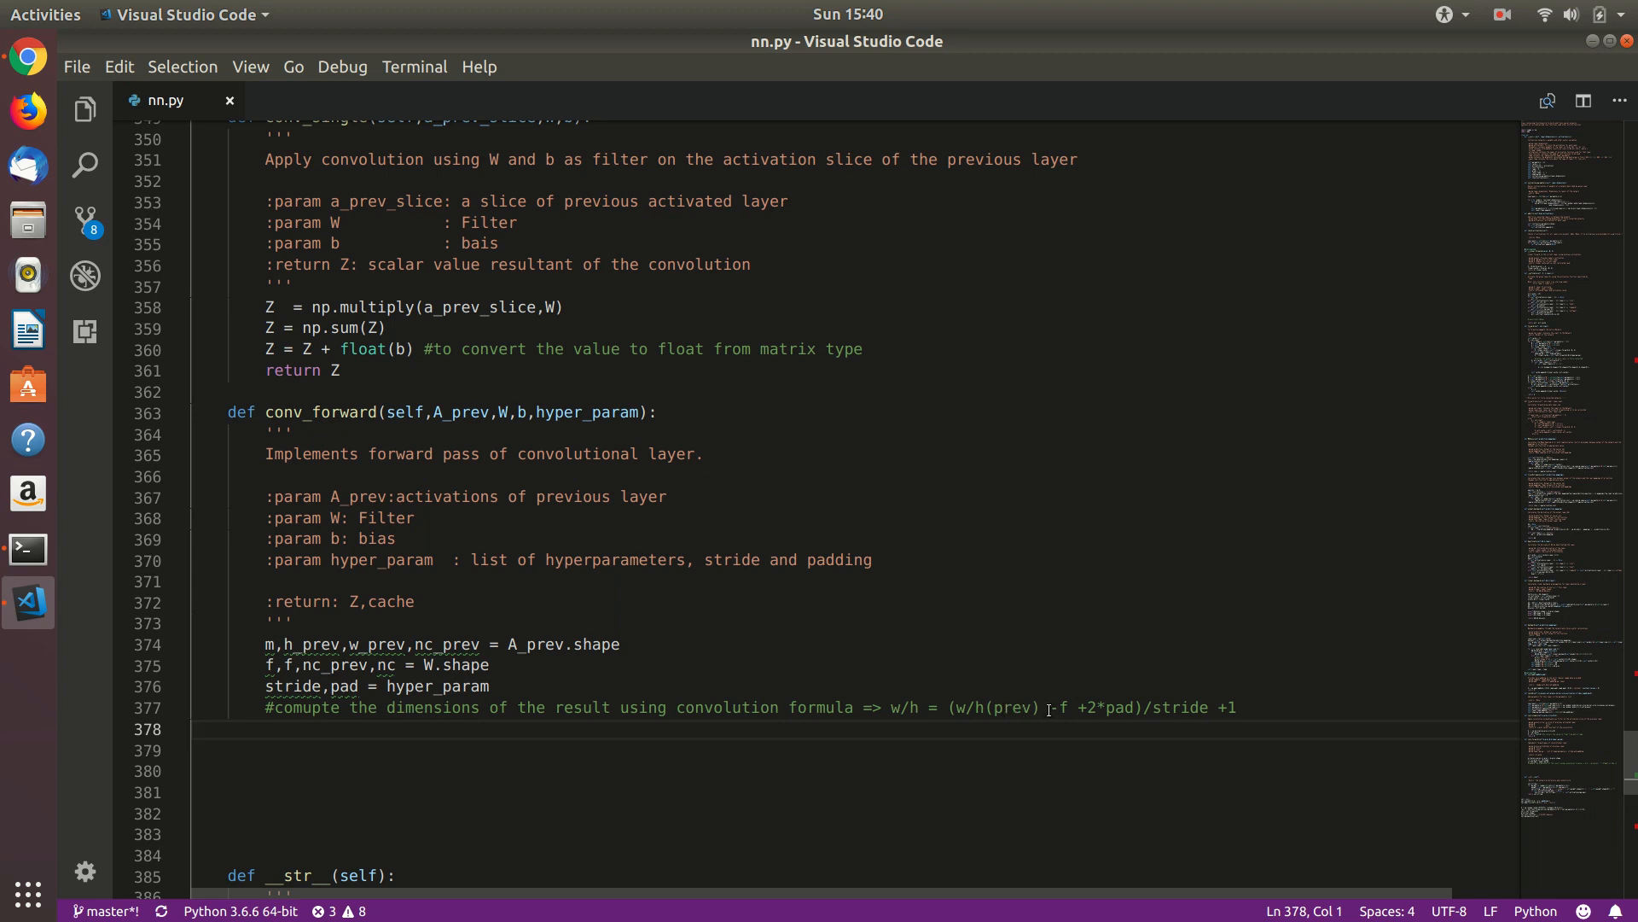
Compute n_h and n_w with np.floor, then set Z = np.zeros((m,n_h,n_w,nc))
text(n_h = int(np.floor((h_prev-f+2*pad)/stride)) +1)
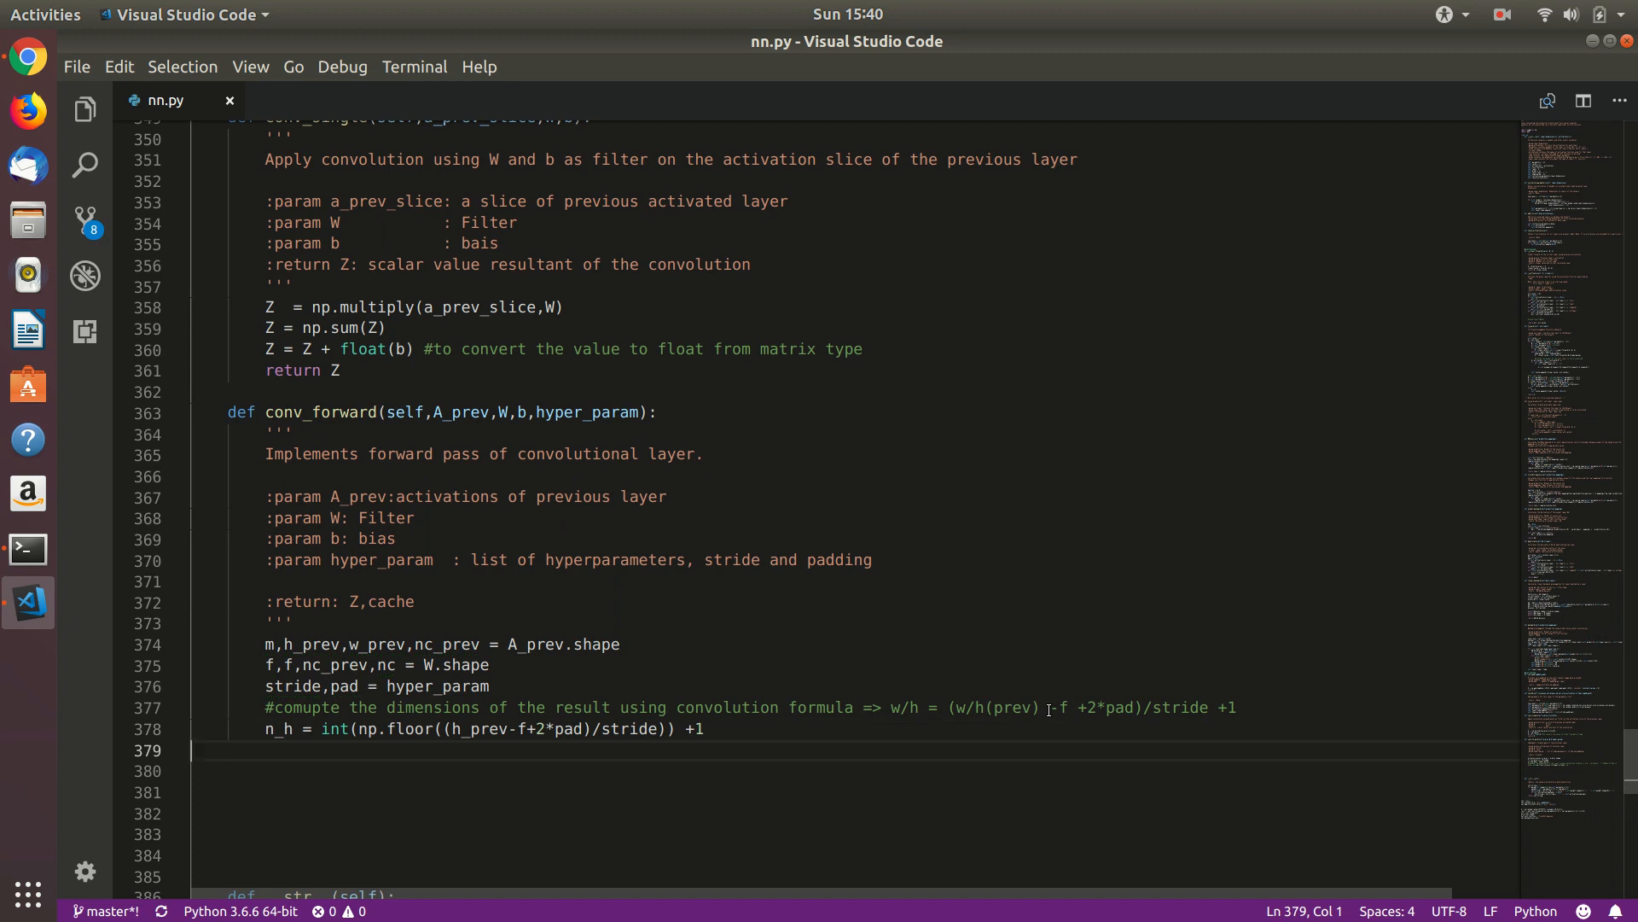
text(n_w = int(np.floor((w_prev-f+2*pad)/stride)) +1)
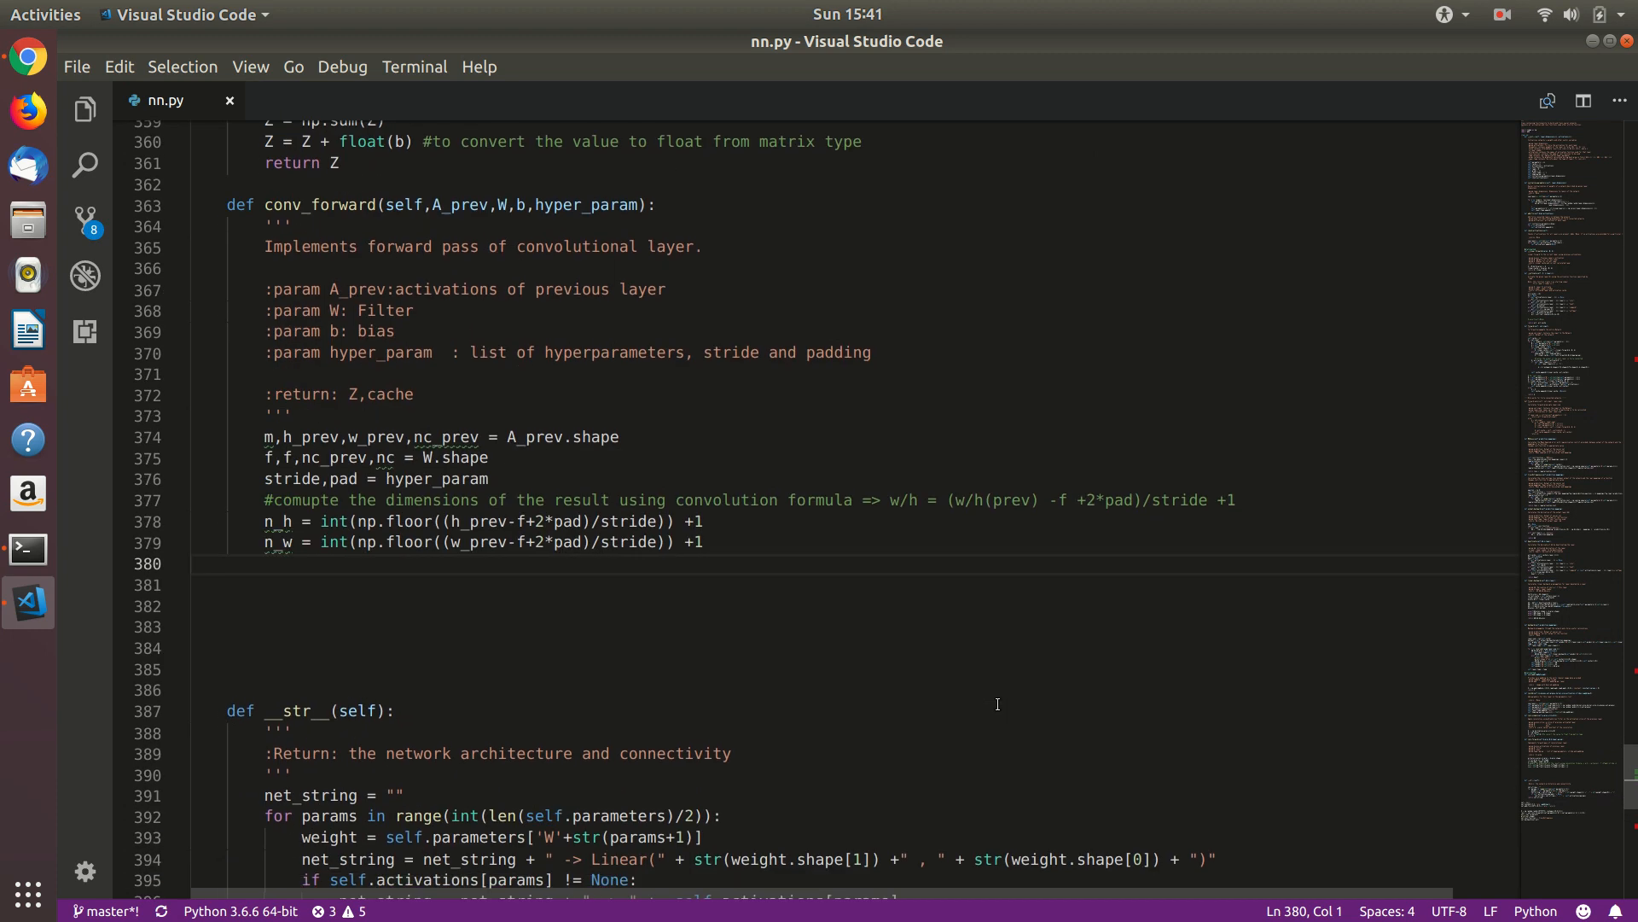
text(Z = np.zeros((m,n_h,n_w,nc)))
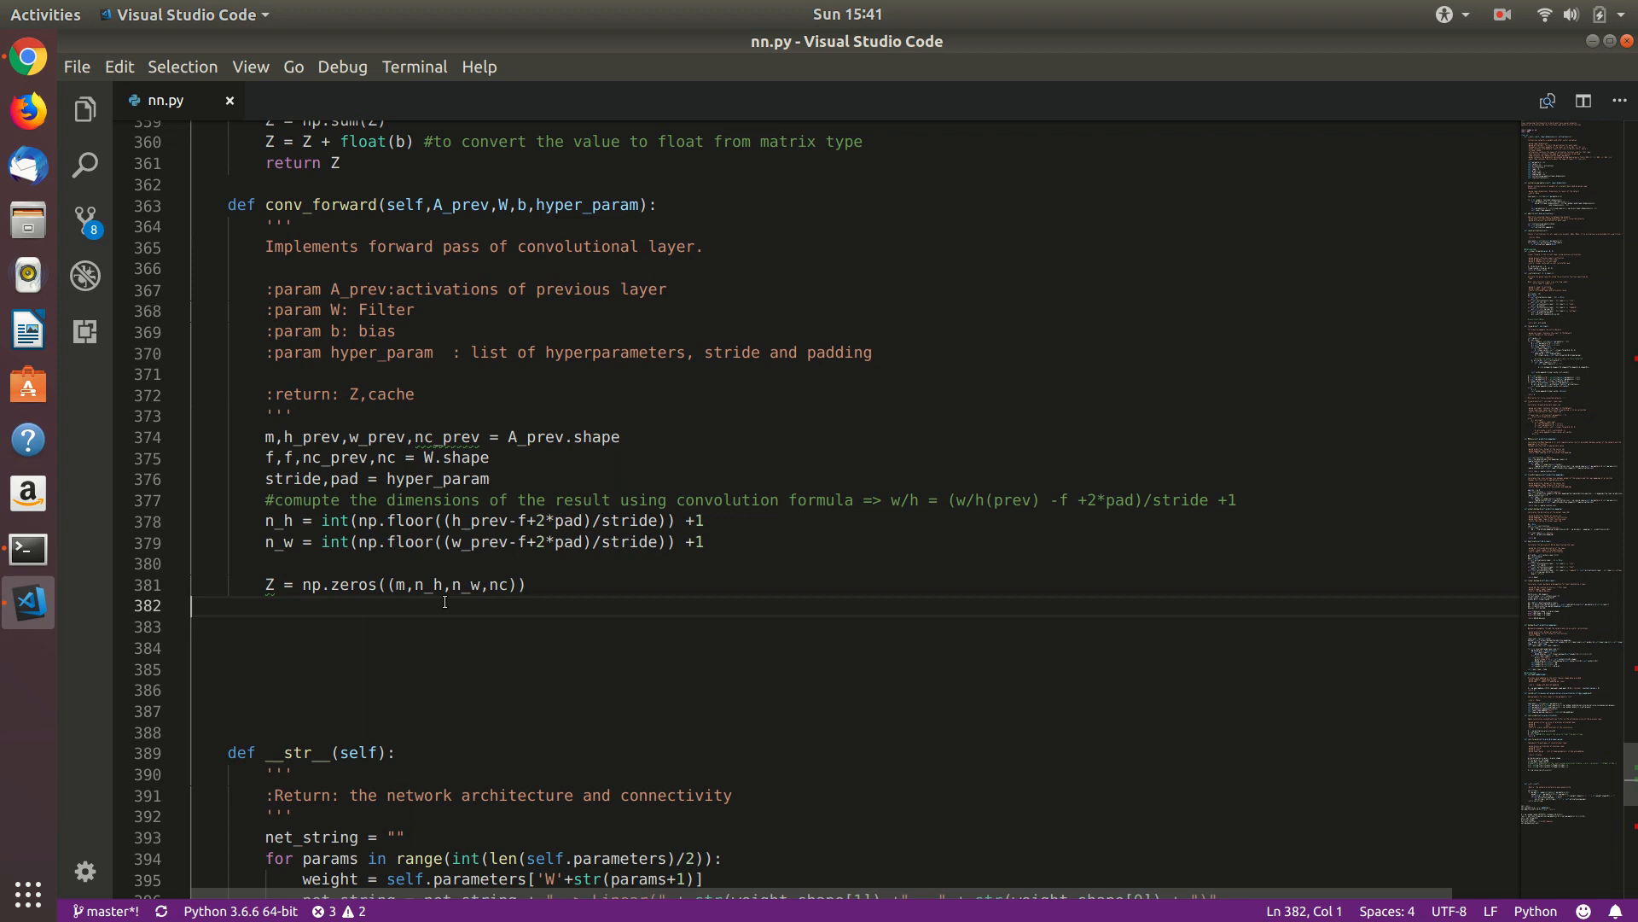
mouse_move(466, 584)
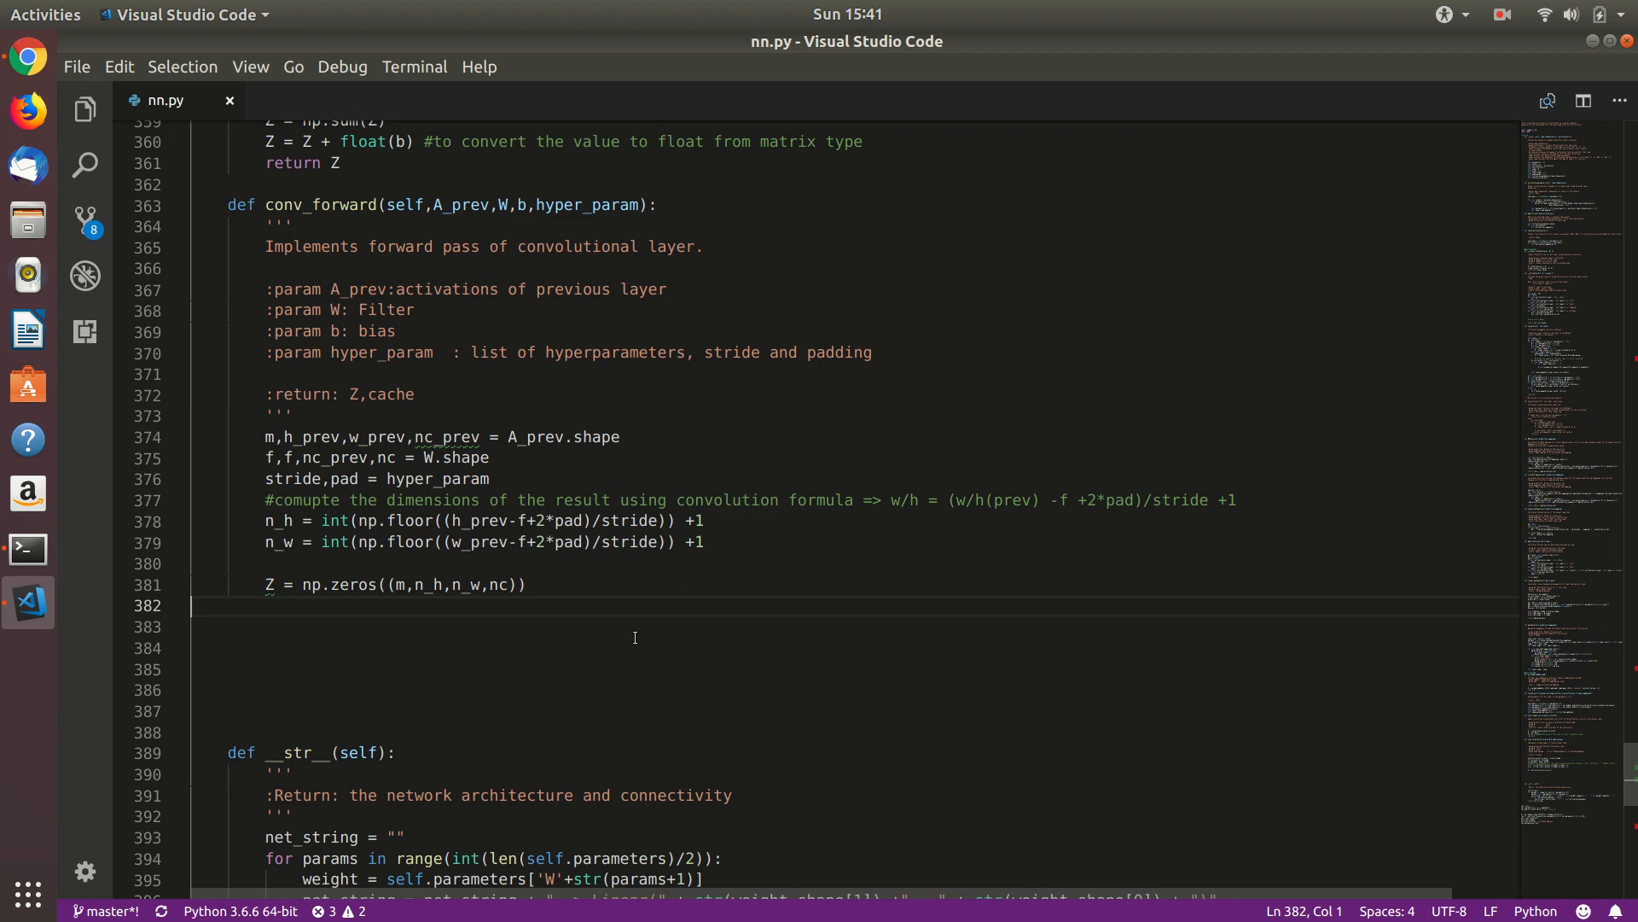
Pad A_prev with self.zero_pad, loop over m taking prev_pad, and loop over n_h
text(A_prev_pad = self.zero_pad(A_prev,pad))
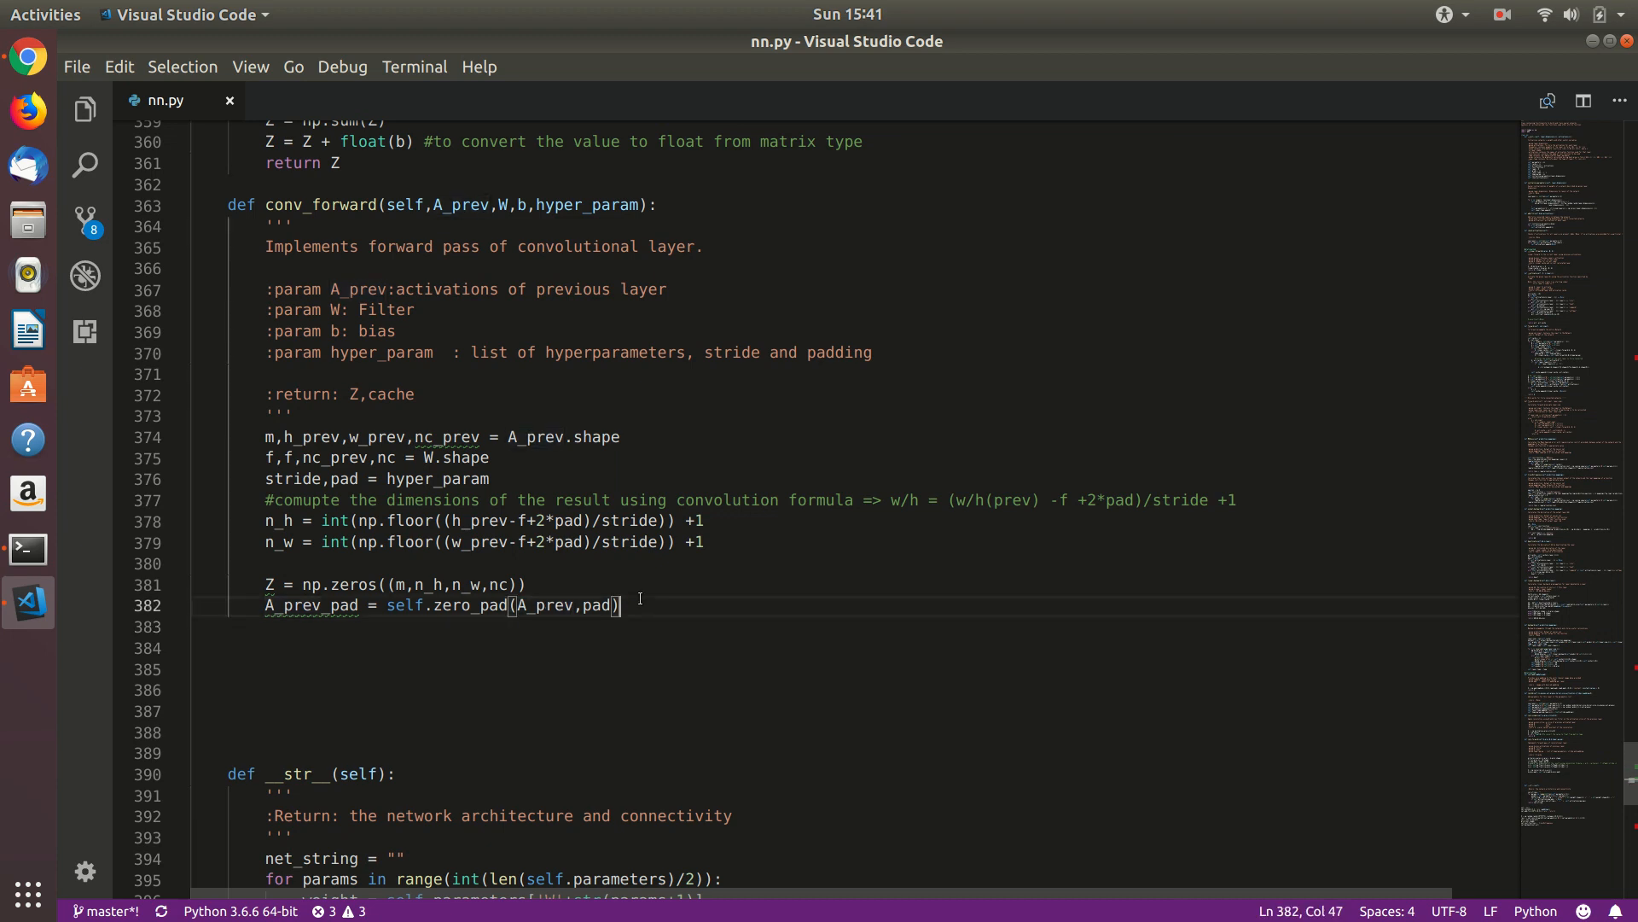
text(for i in range(m):)
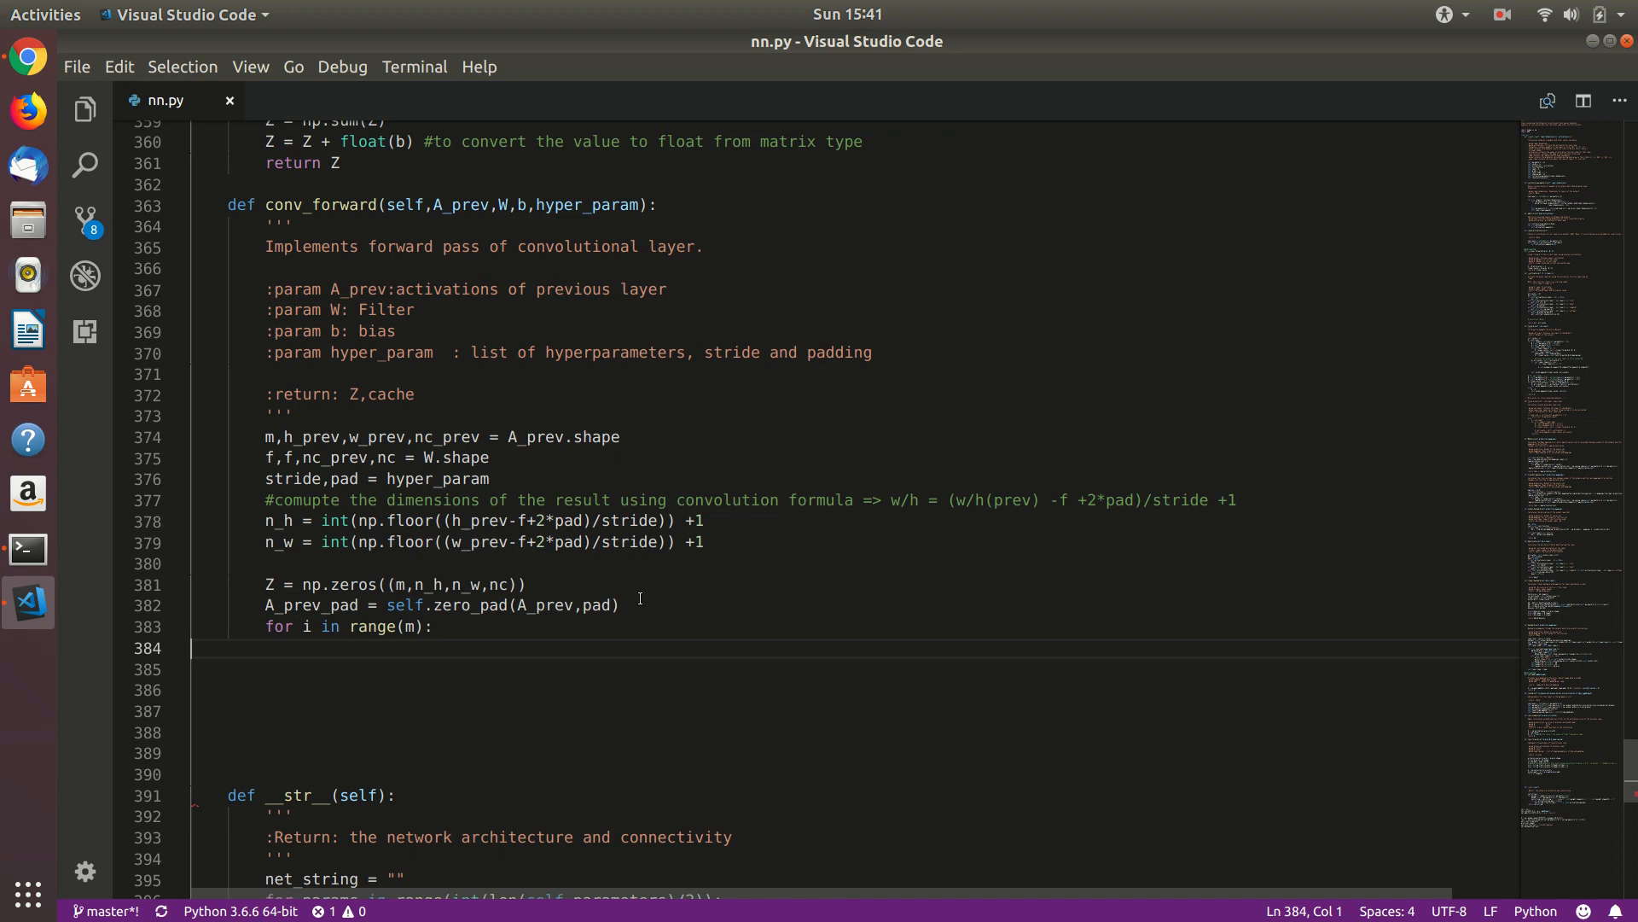
text(prev_pad = A_prev_pad[i])
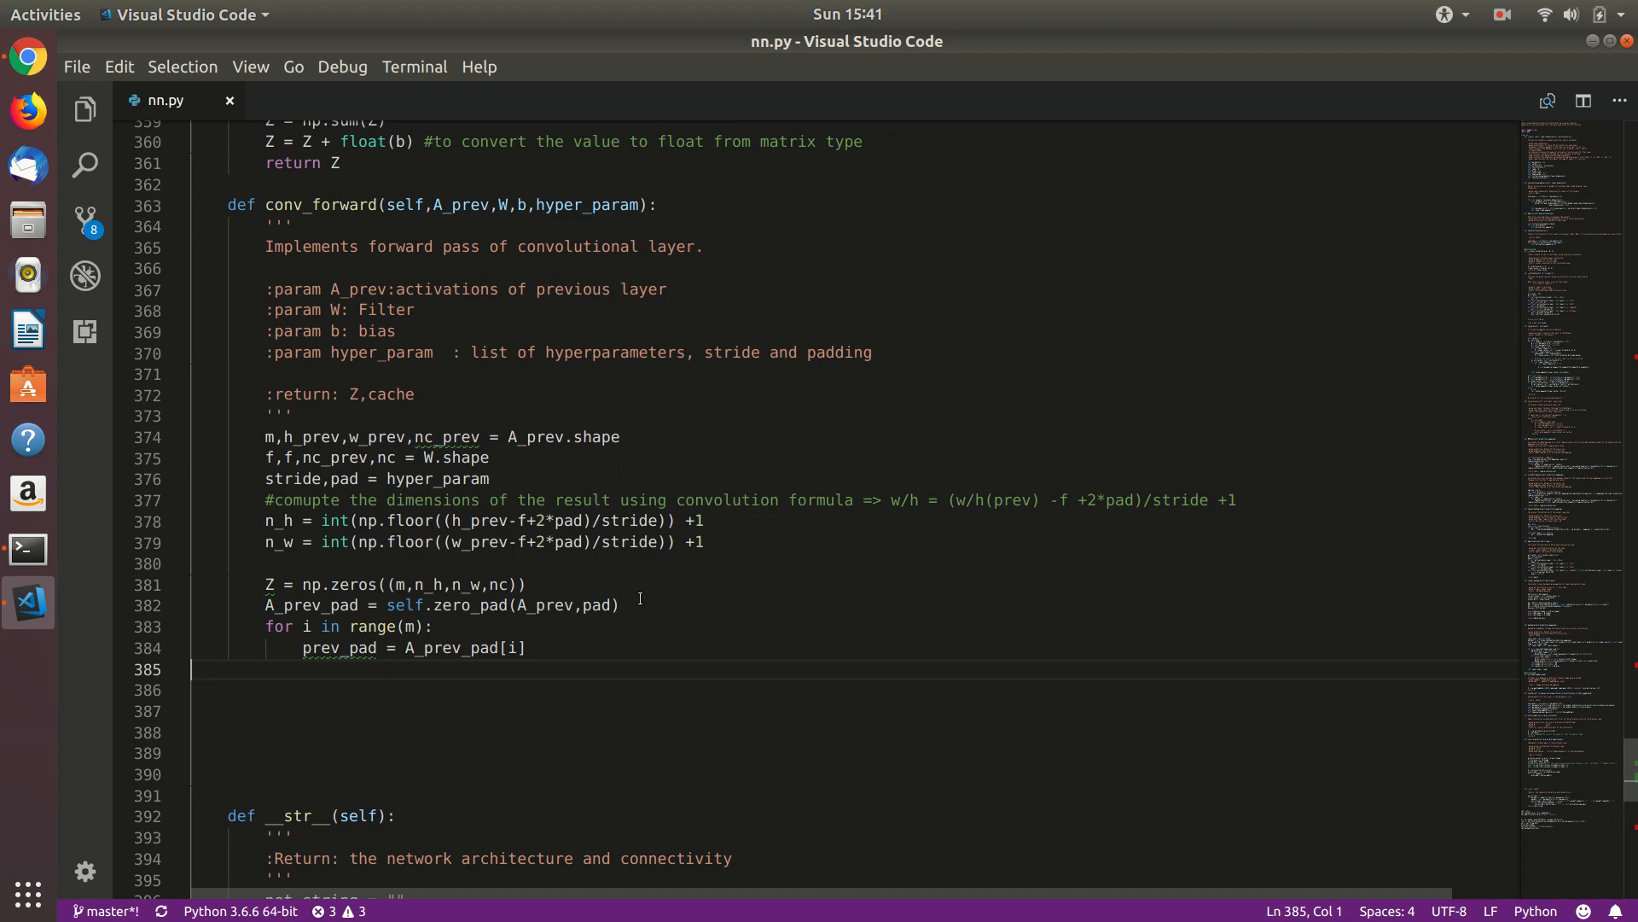
text(for h in range(n_h):)
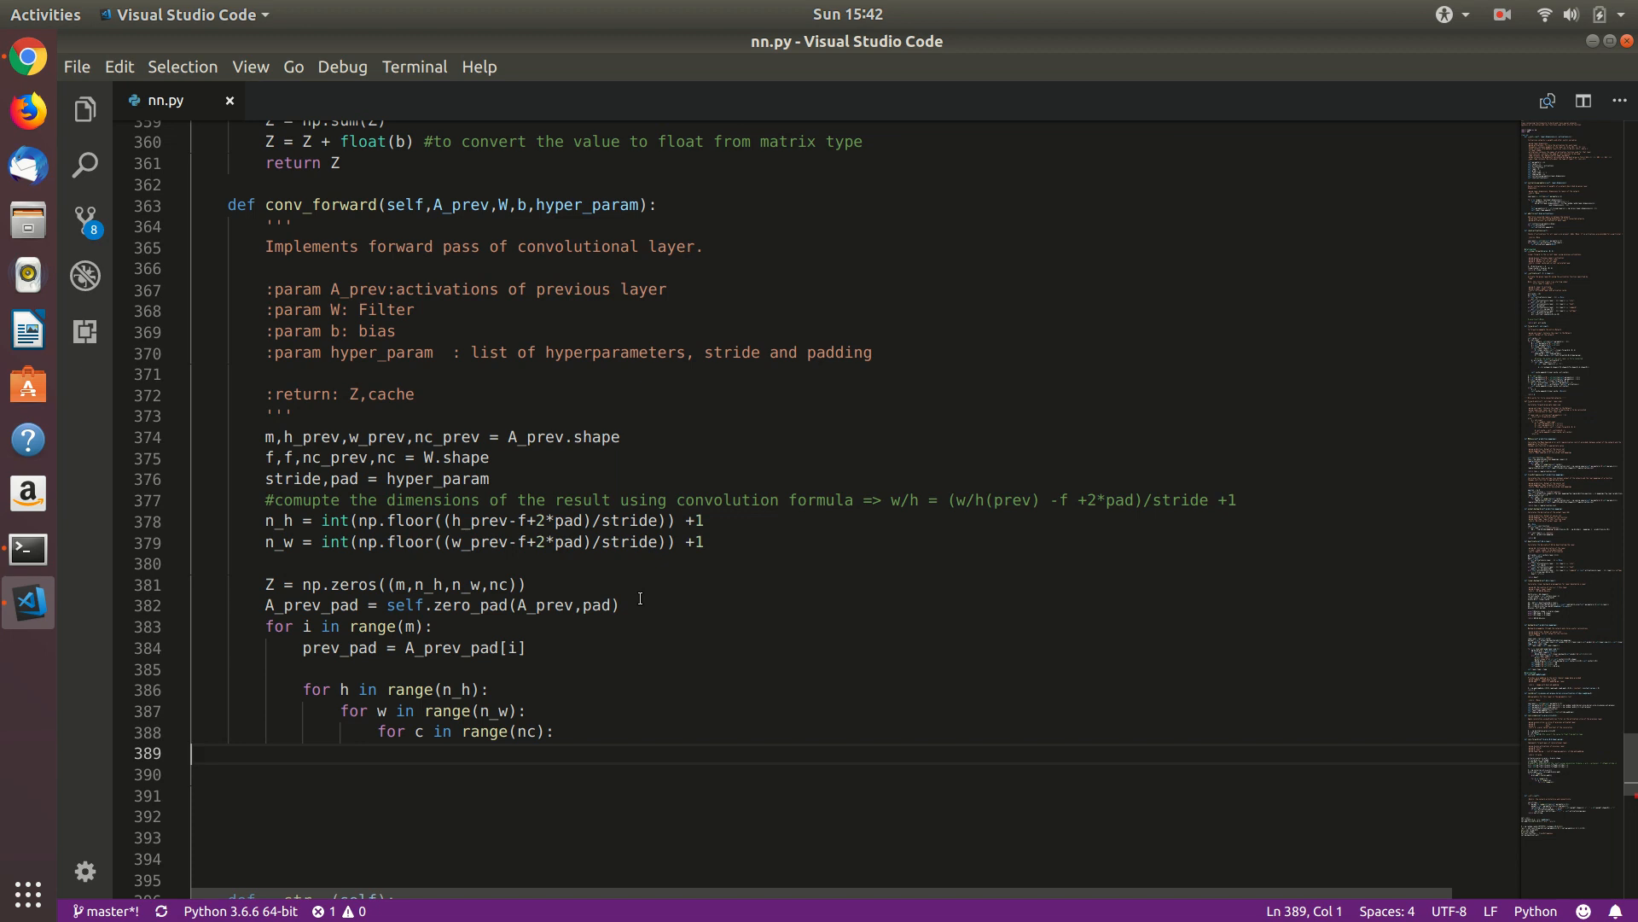
Compute window bounds vertstart, vertend, horstart, horend from stride and f
text(vertstart = h*stride)
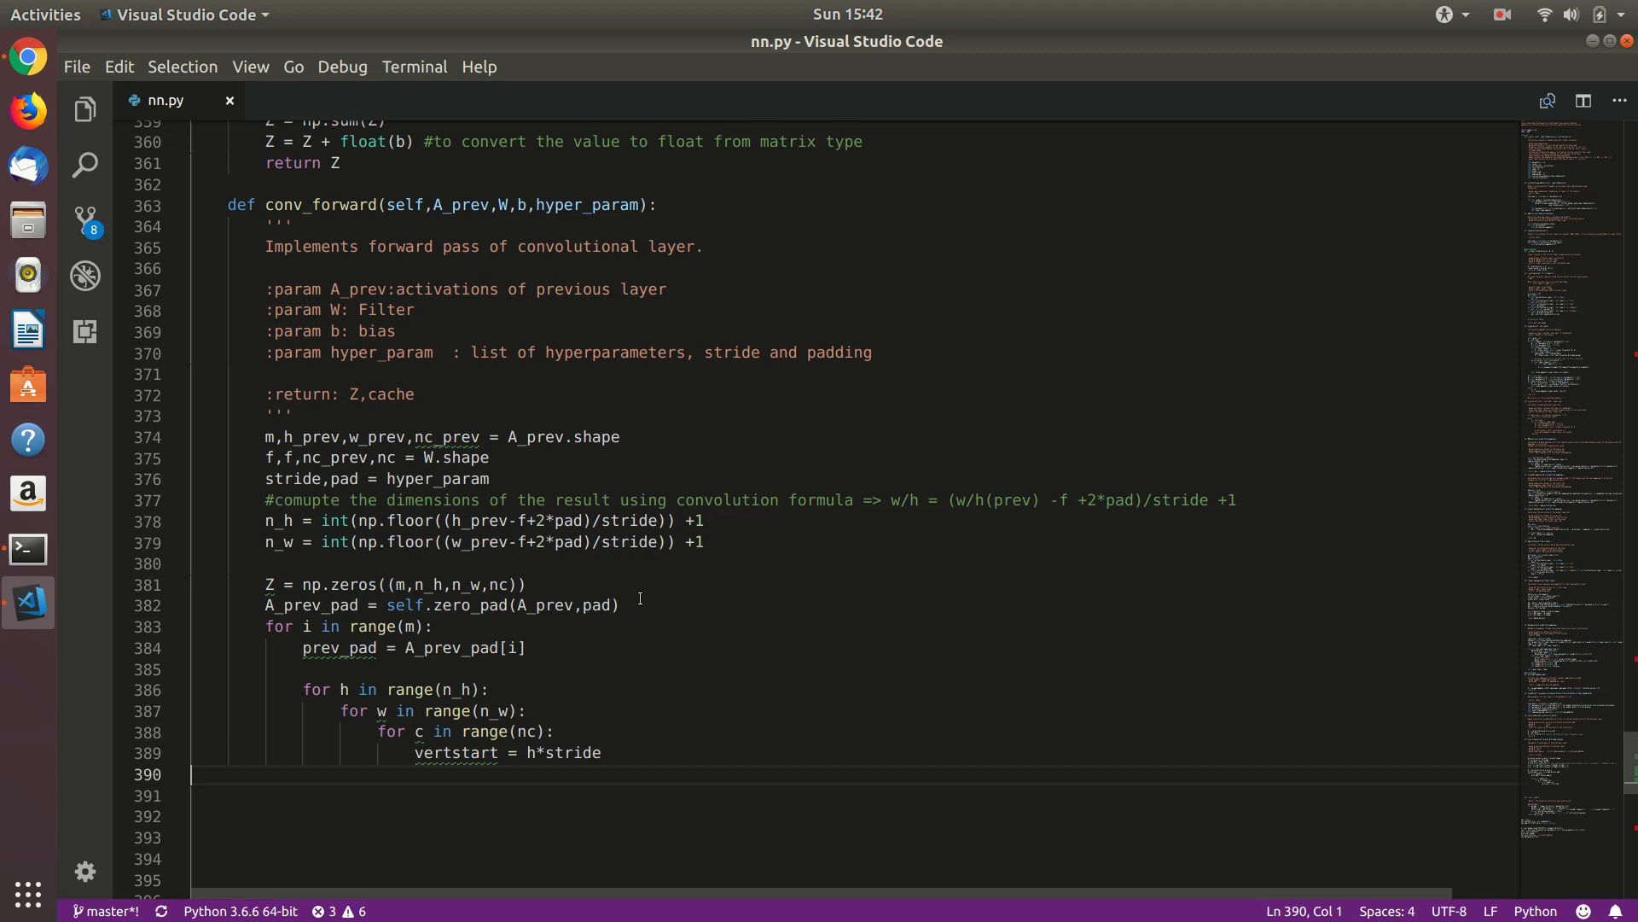
text(vertend = vertstart + f)
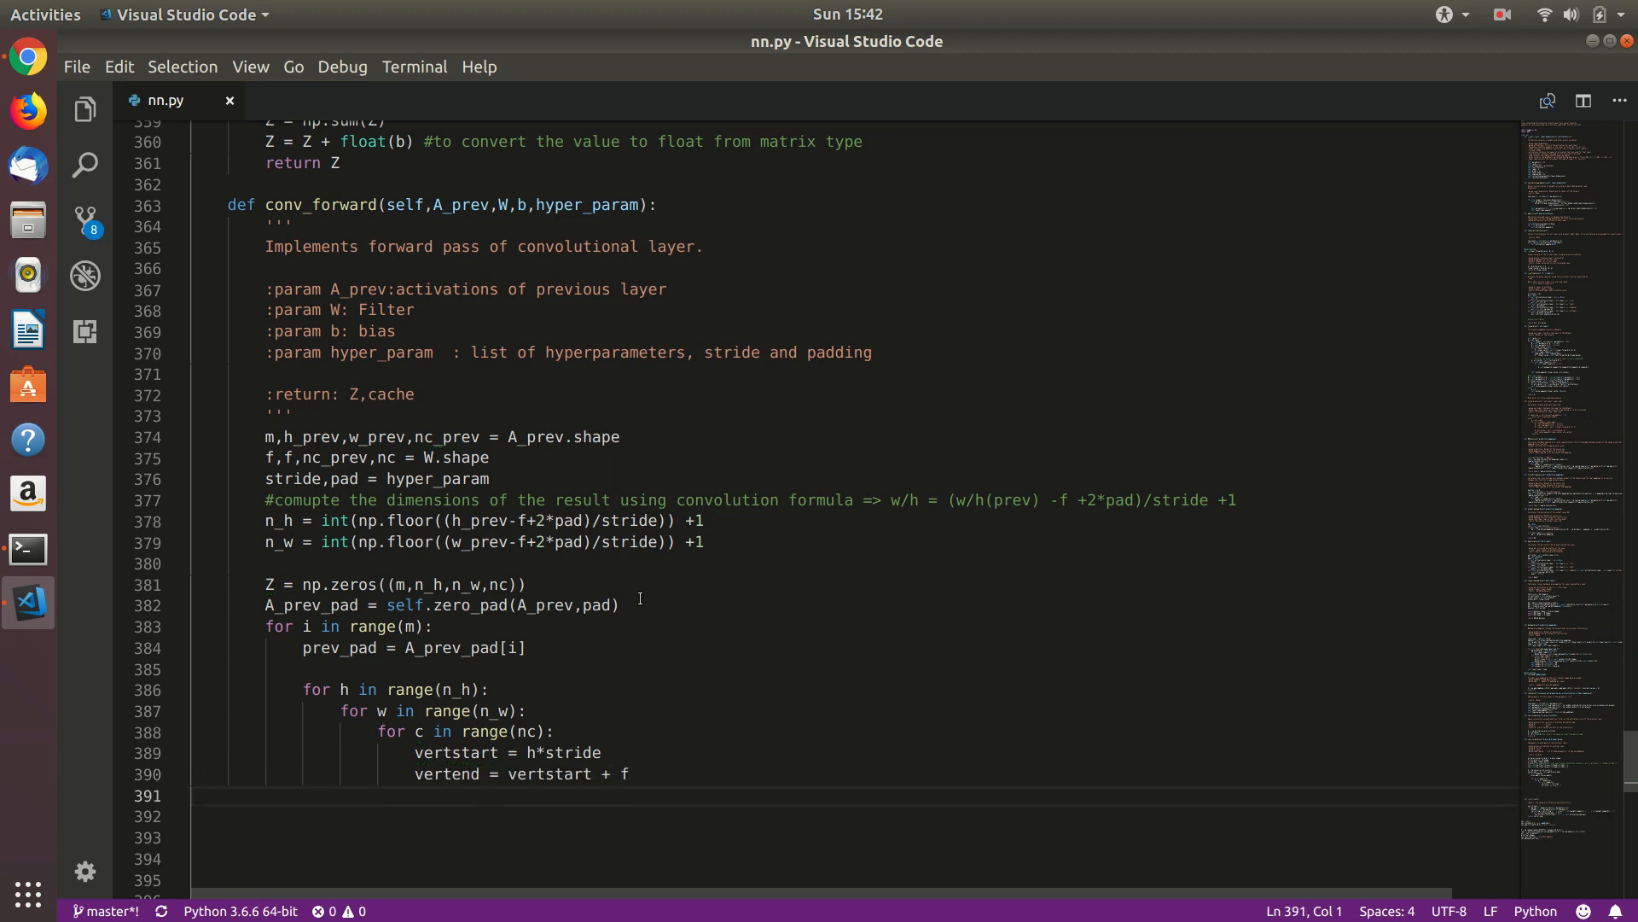
text(horstart = w*stride)
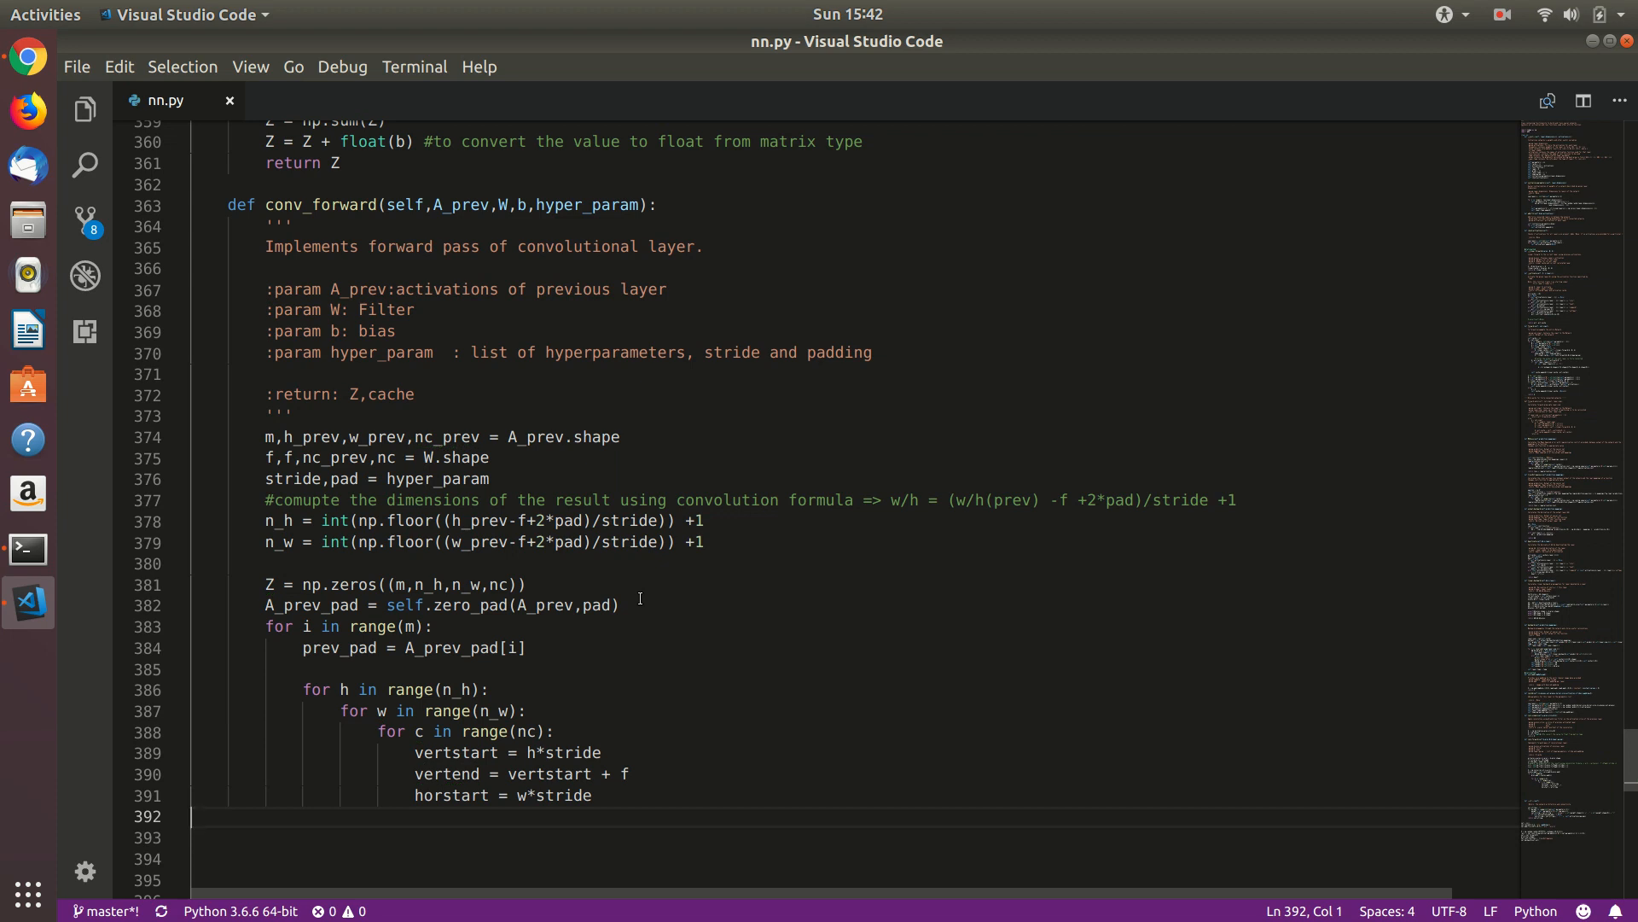
text(horend = horstart+f)
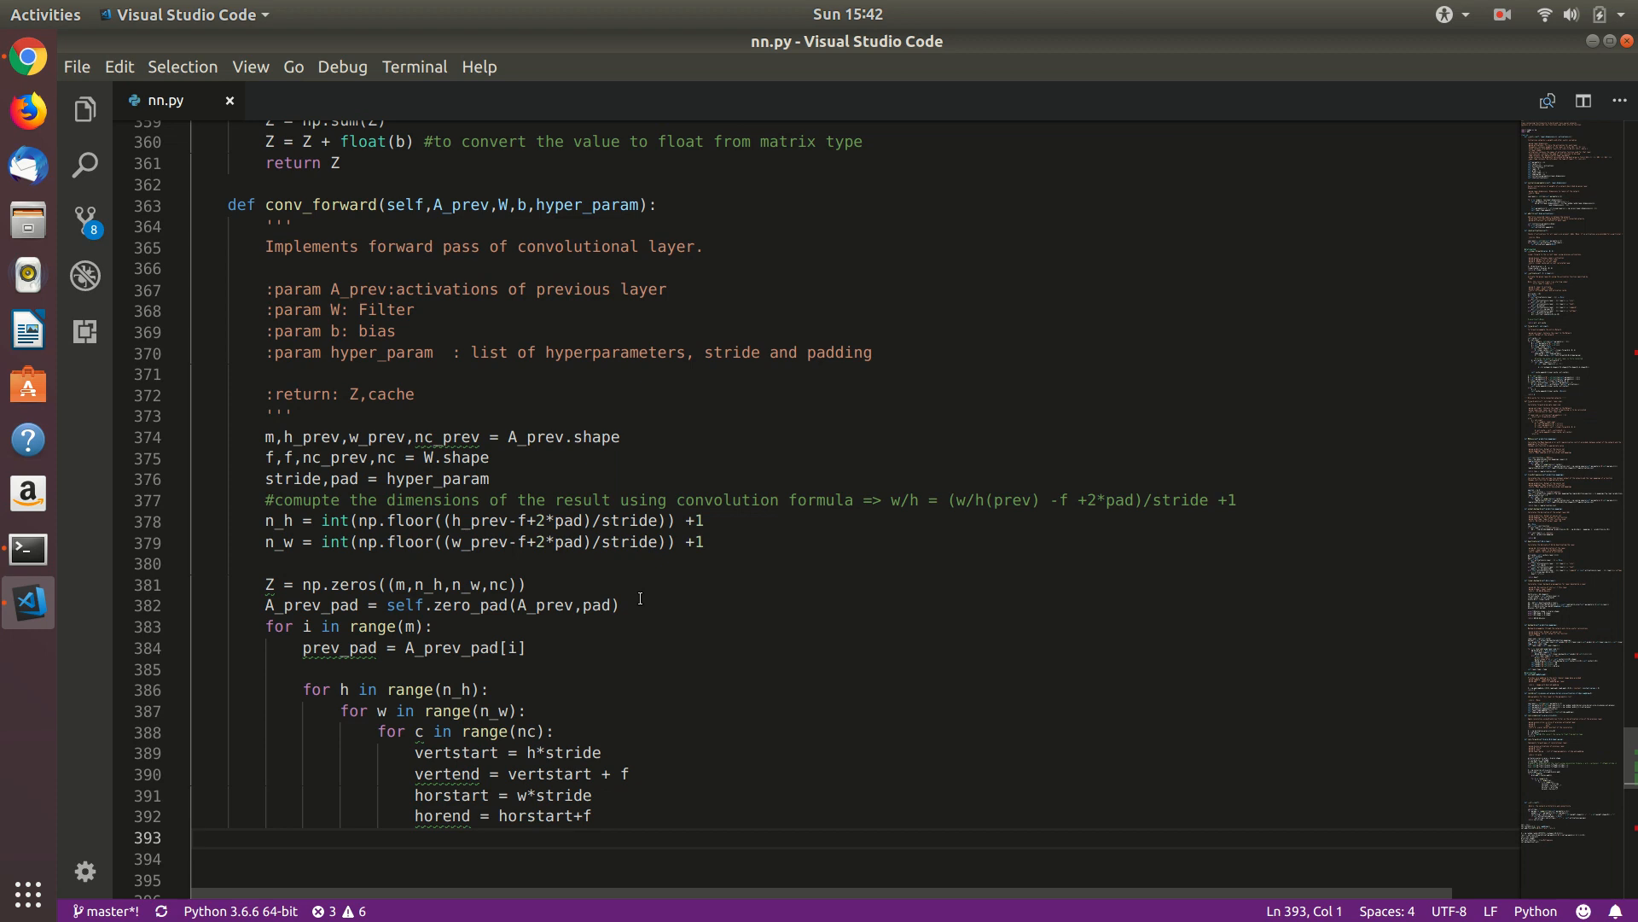
Slice prev_pad into prev_slice and fill Z[i,h,w,c] using self.conv_single
text(prev_slice = prev_pad[vertstart:vertend,horstart:horend,:])
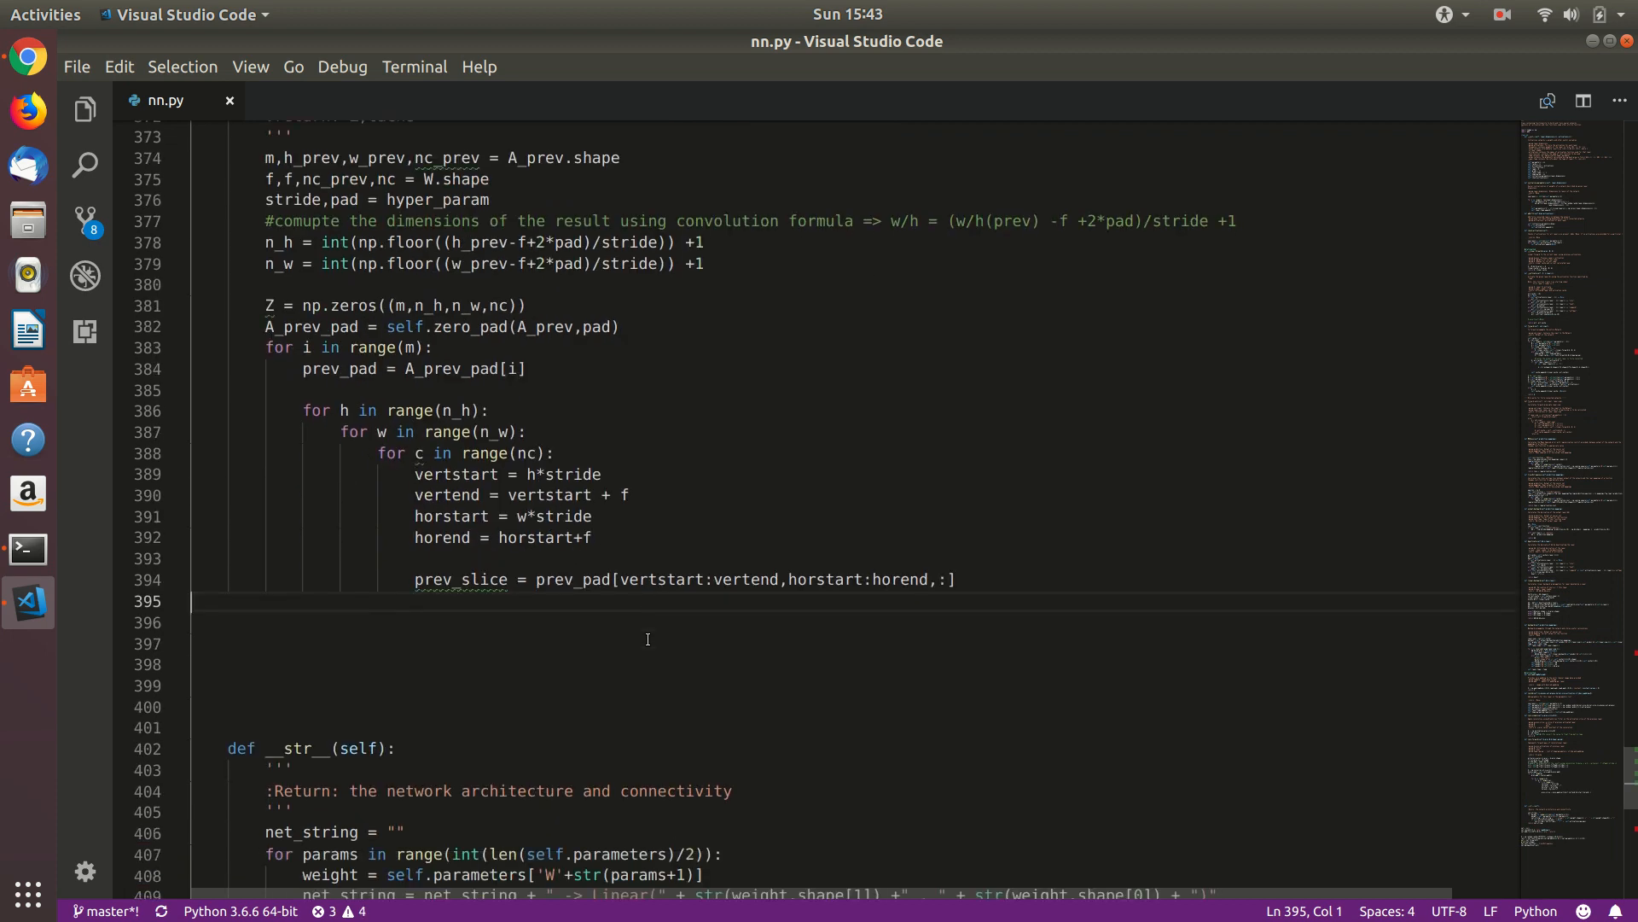
text(Z[i,h,w,c] = self.conv_single(prev_slice,W[:,:,:,c],b[:,:,:,c]))
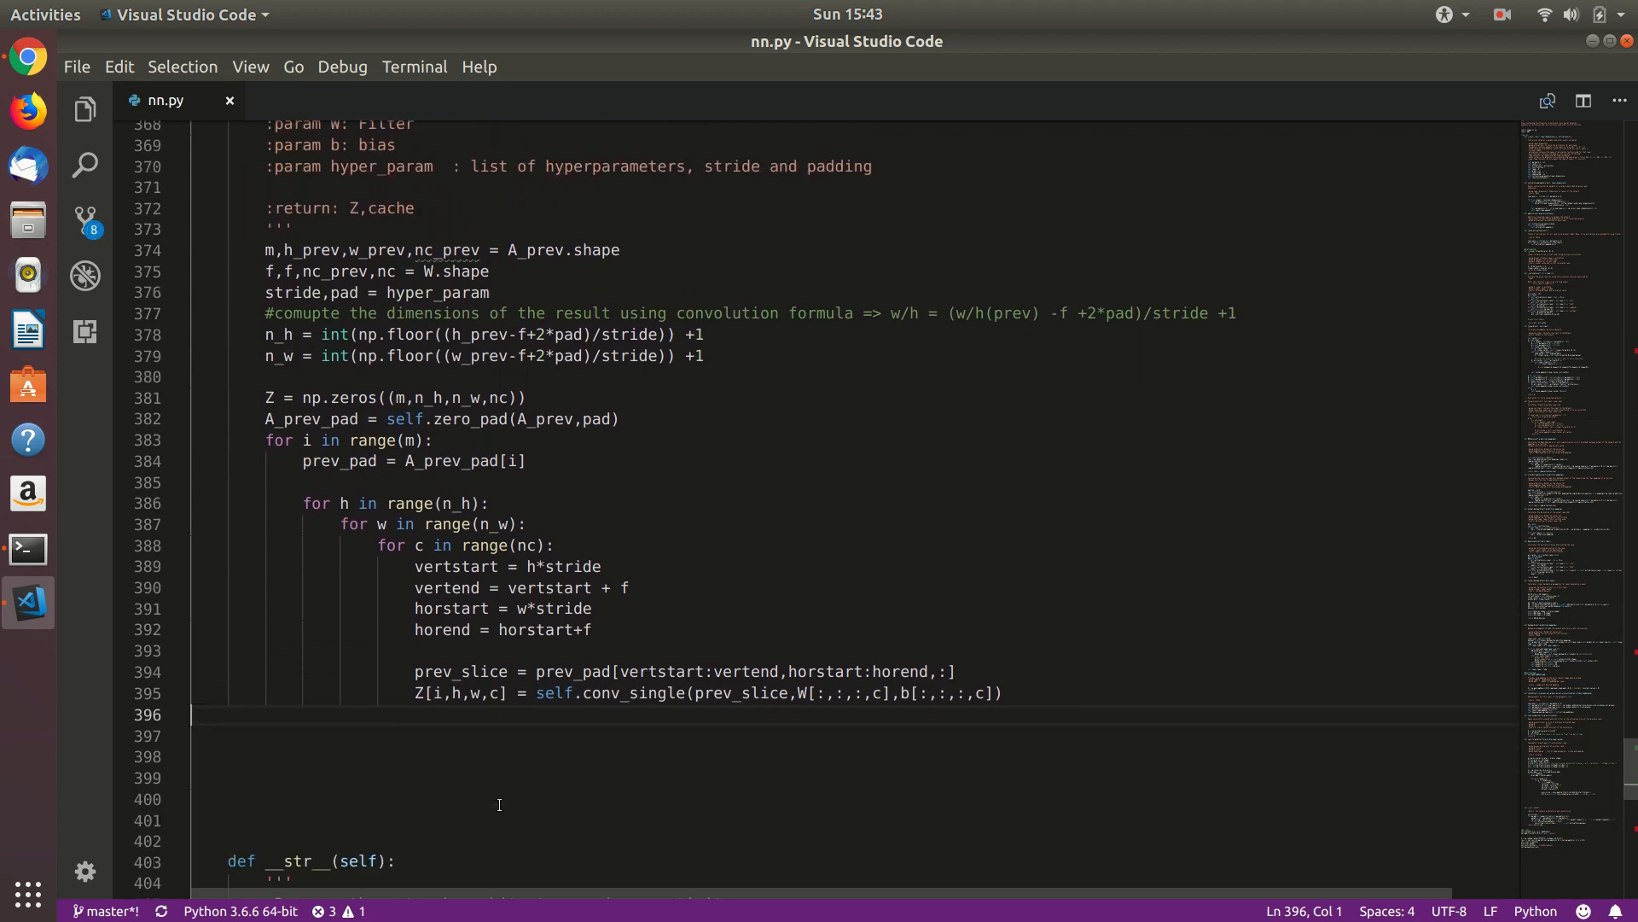
scroll(down, 3)
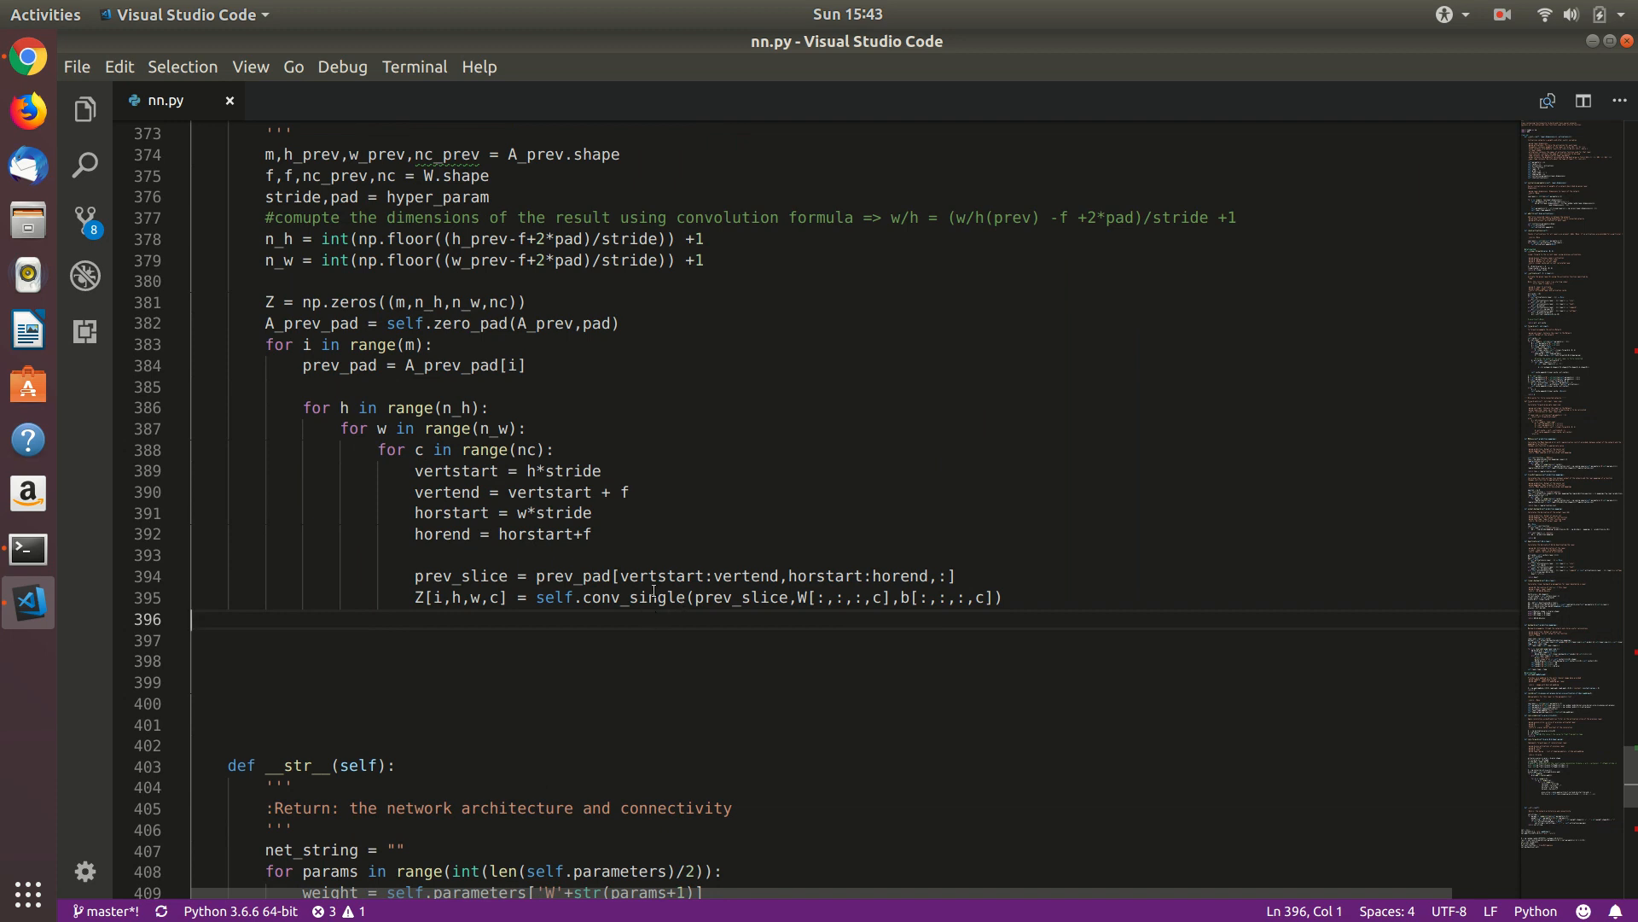
double_click(633, 597)
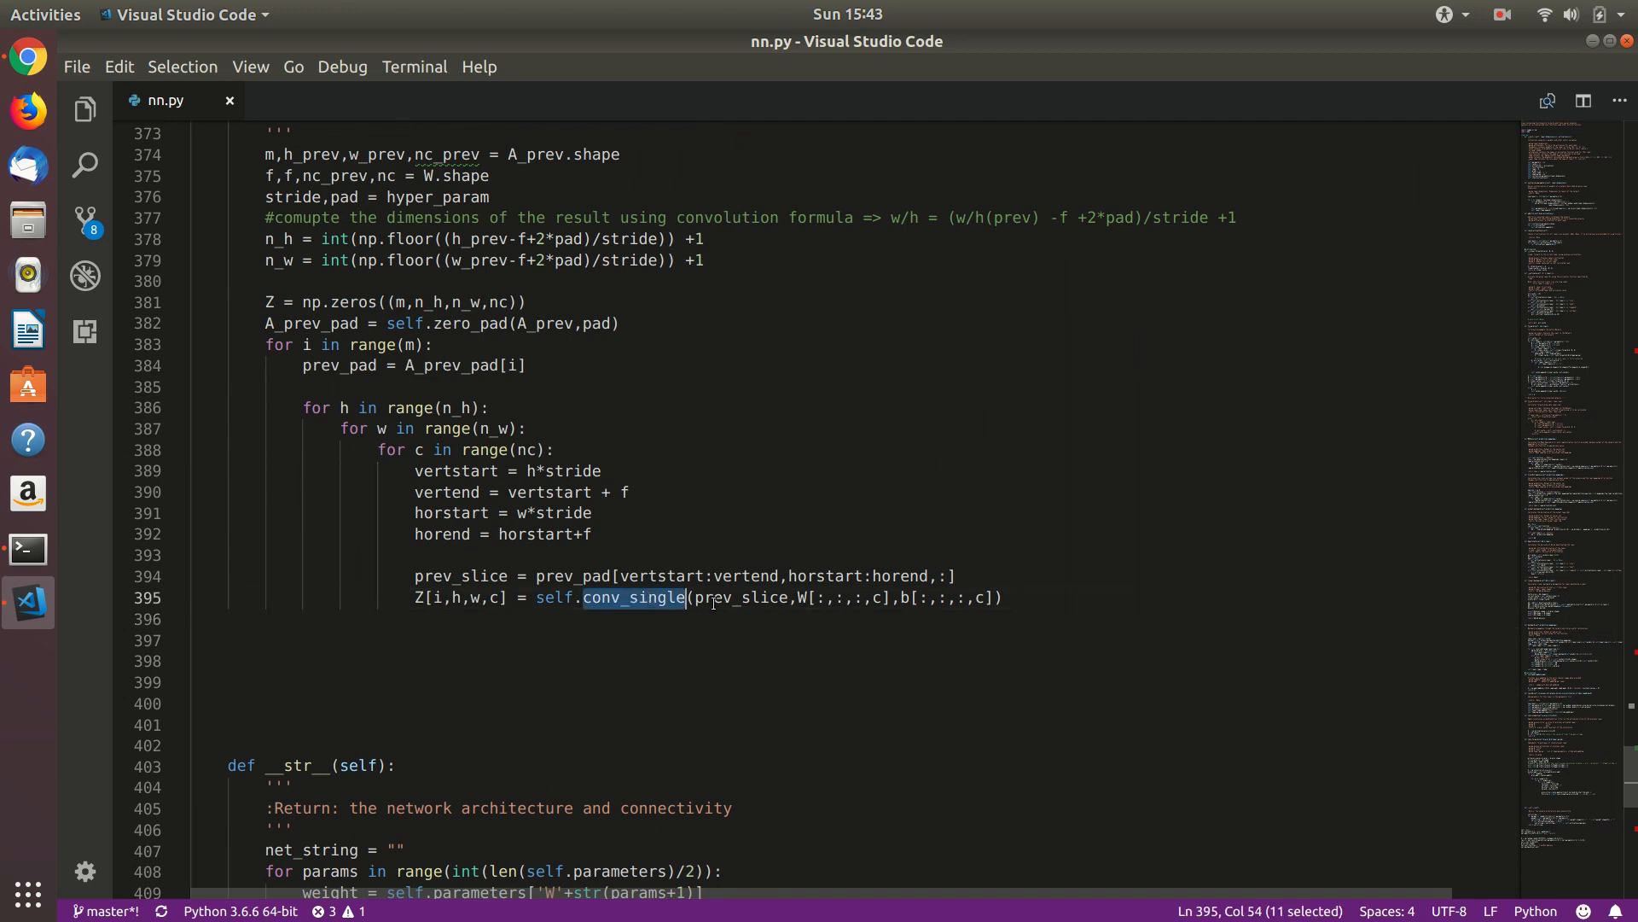
click(833, 597)
text(cache = (A_prev,W,b,hyper_param)
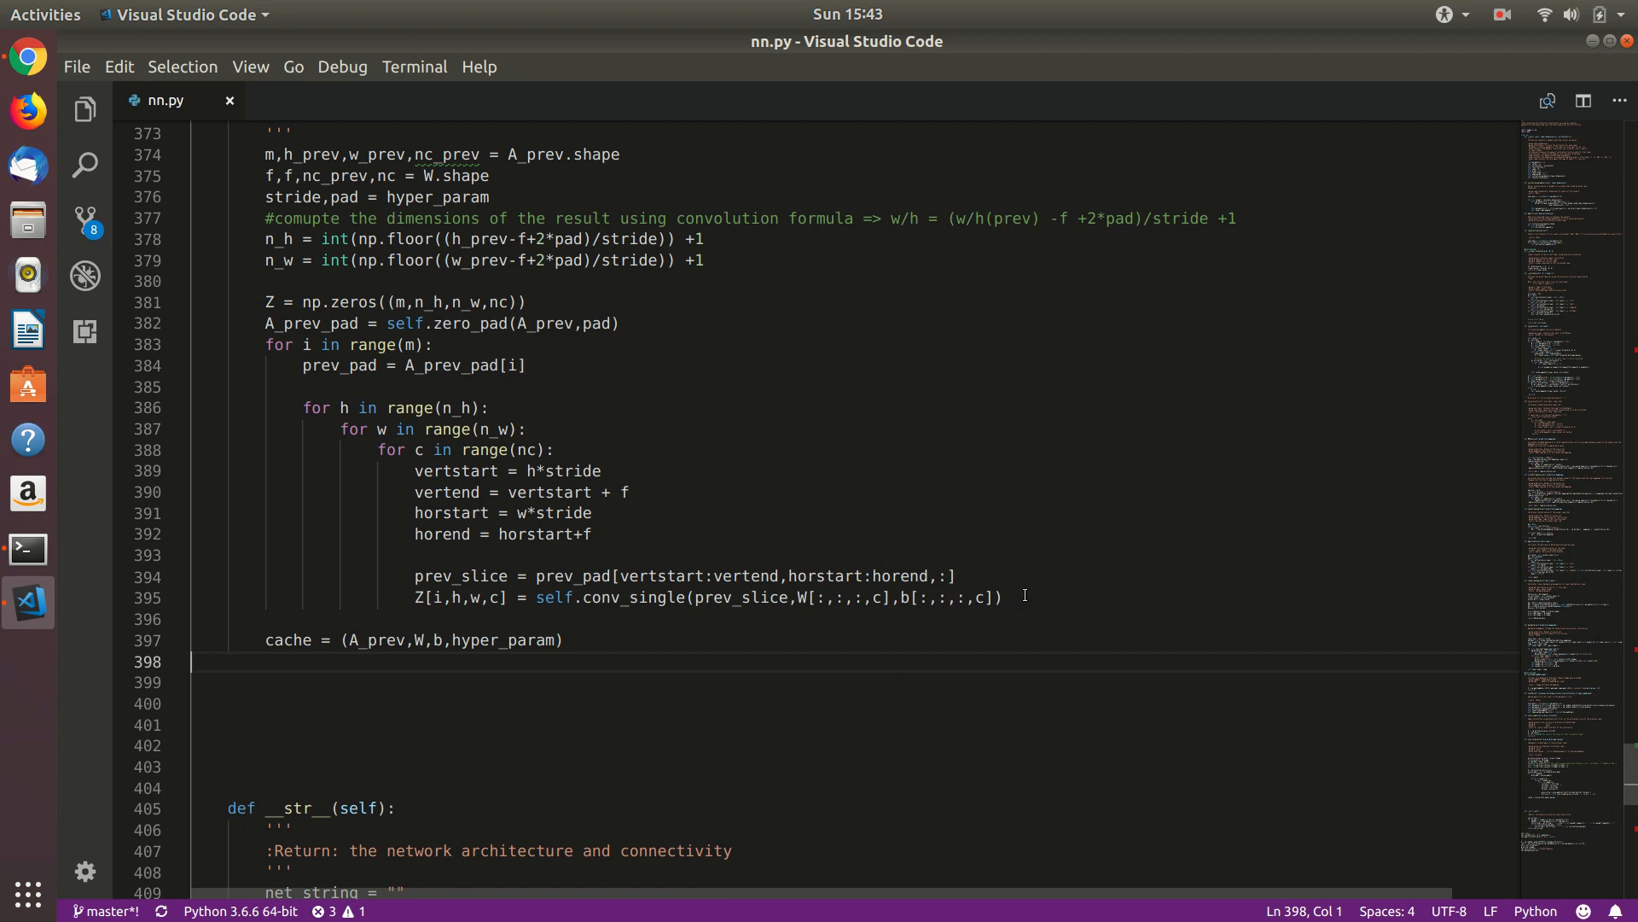
Return Z and cache from conv_forward
text(return Z,cache)
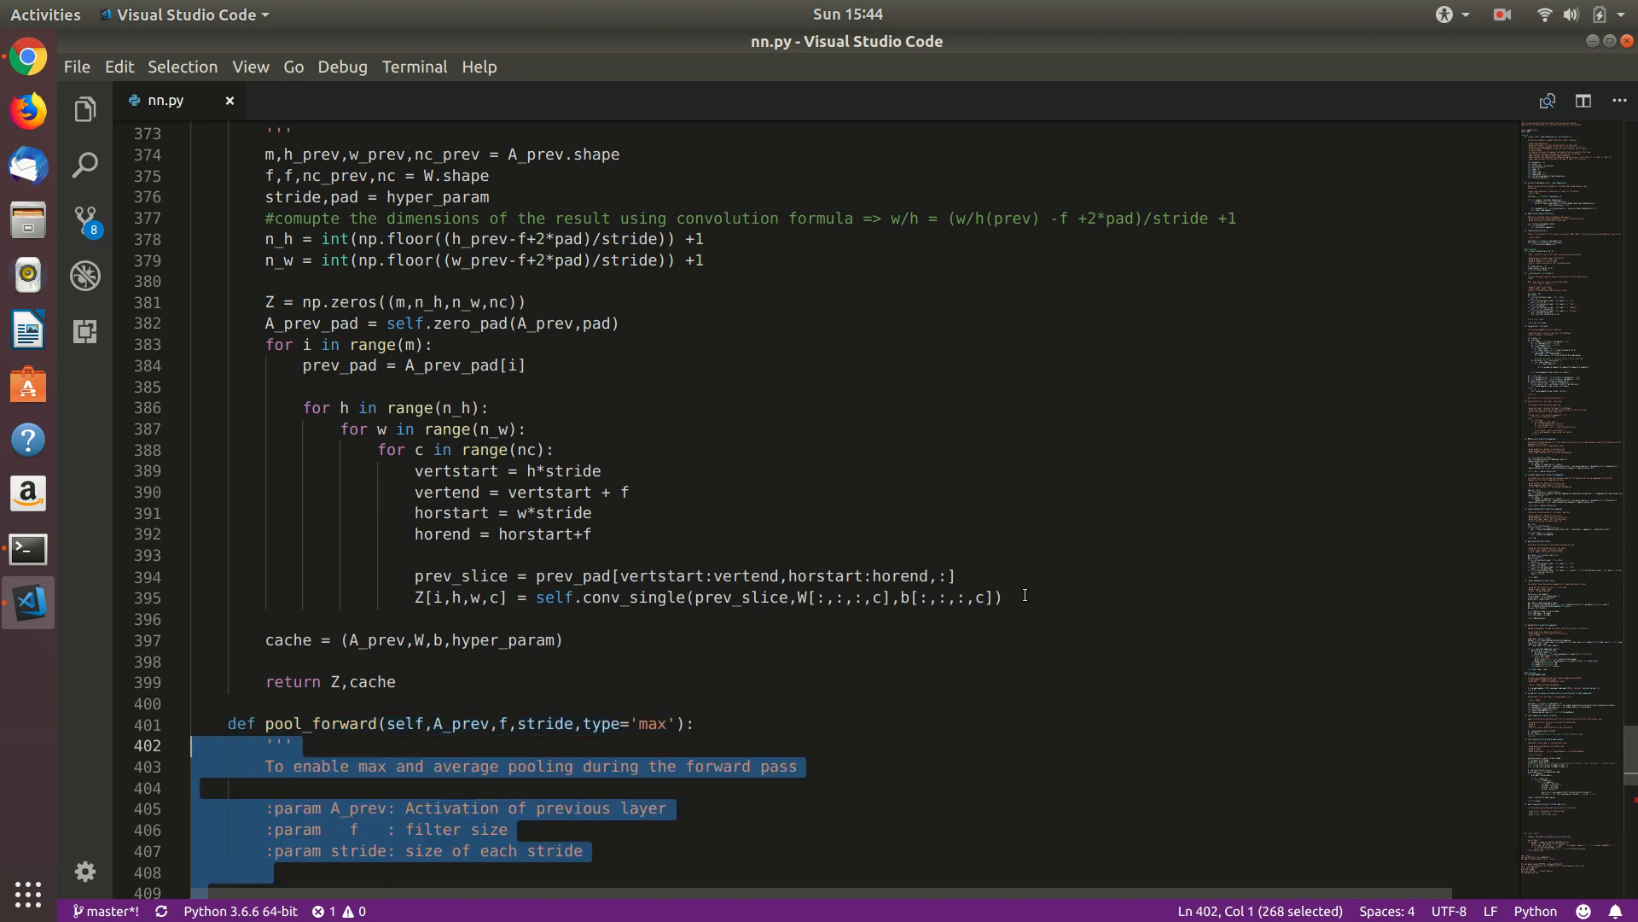
In pool_forward, compute n_c, create zero array A, and set window bounds like vertend
scroll(down, 3)
text(:param type  : type of pooling, max or average)
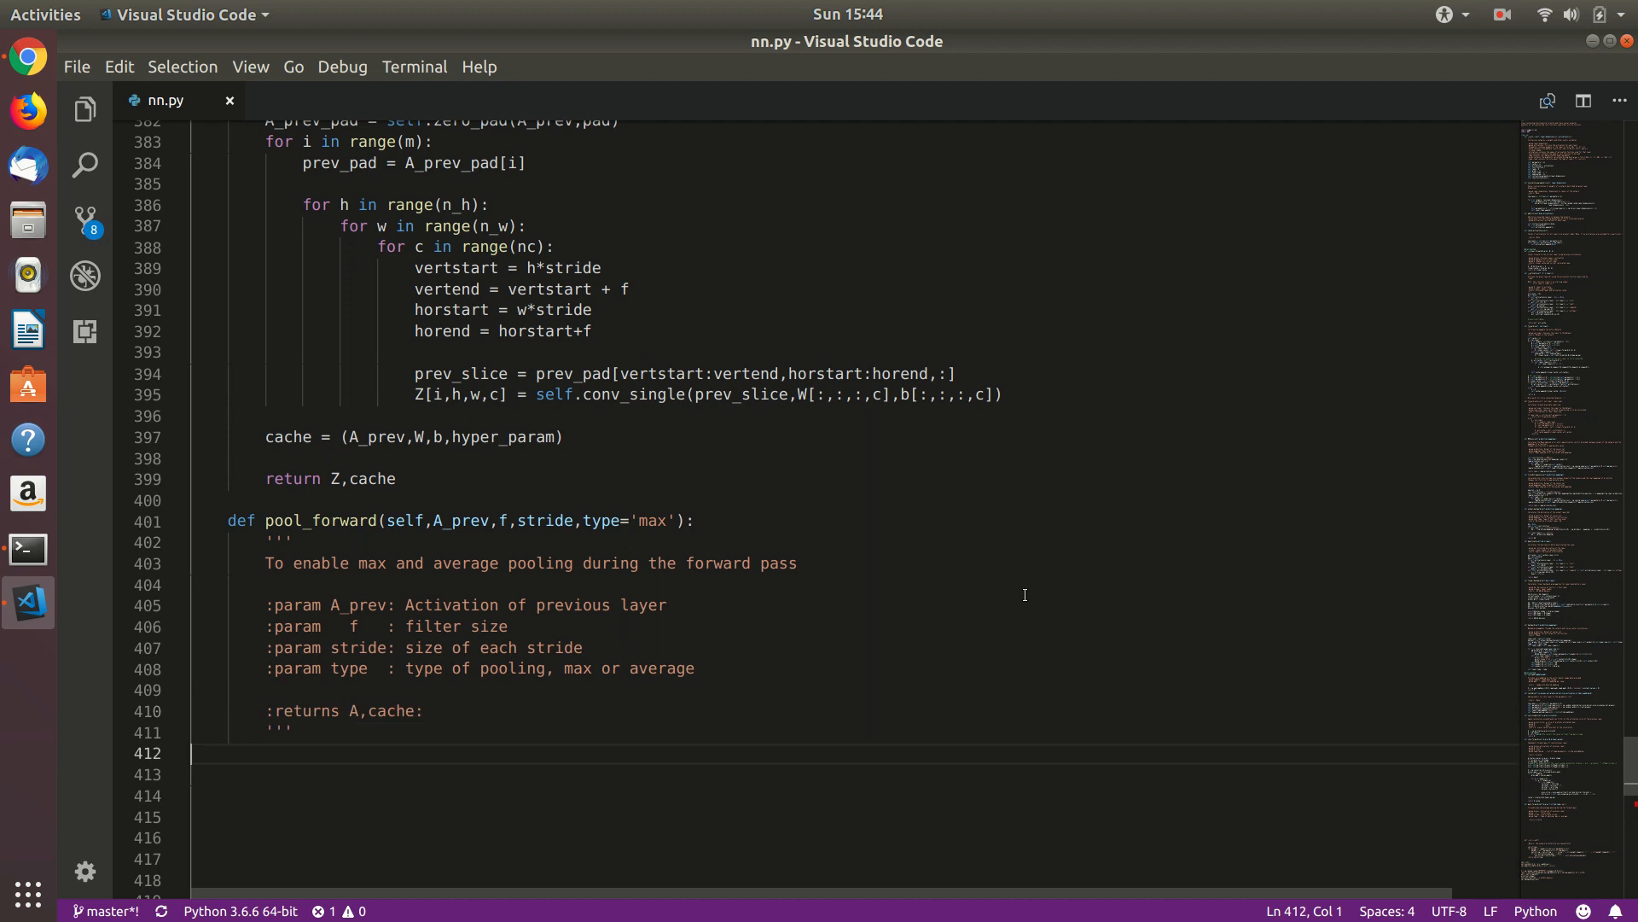
text(#Calculate the resultant dimensions:)
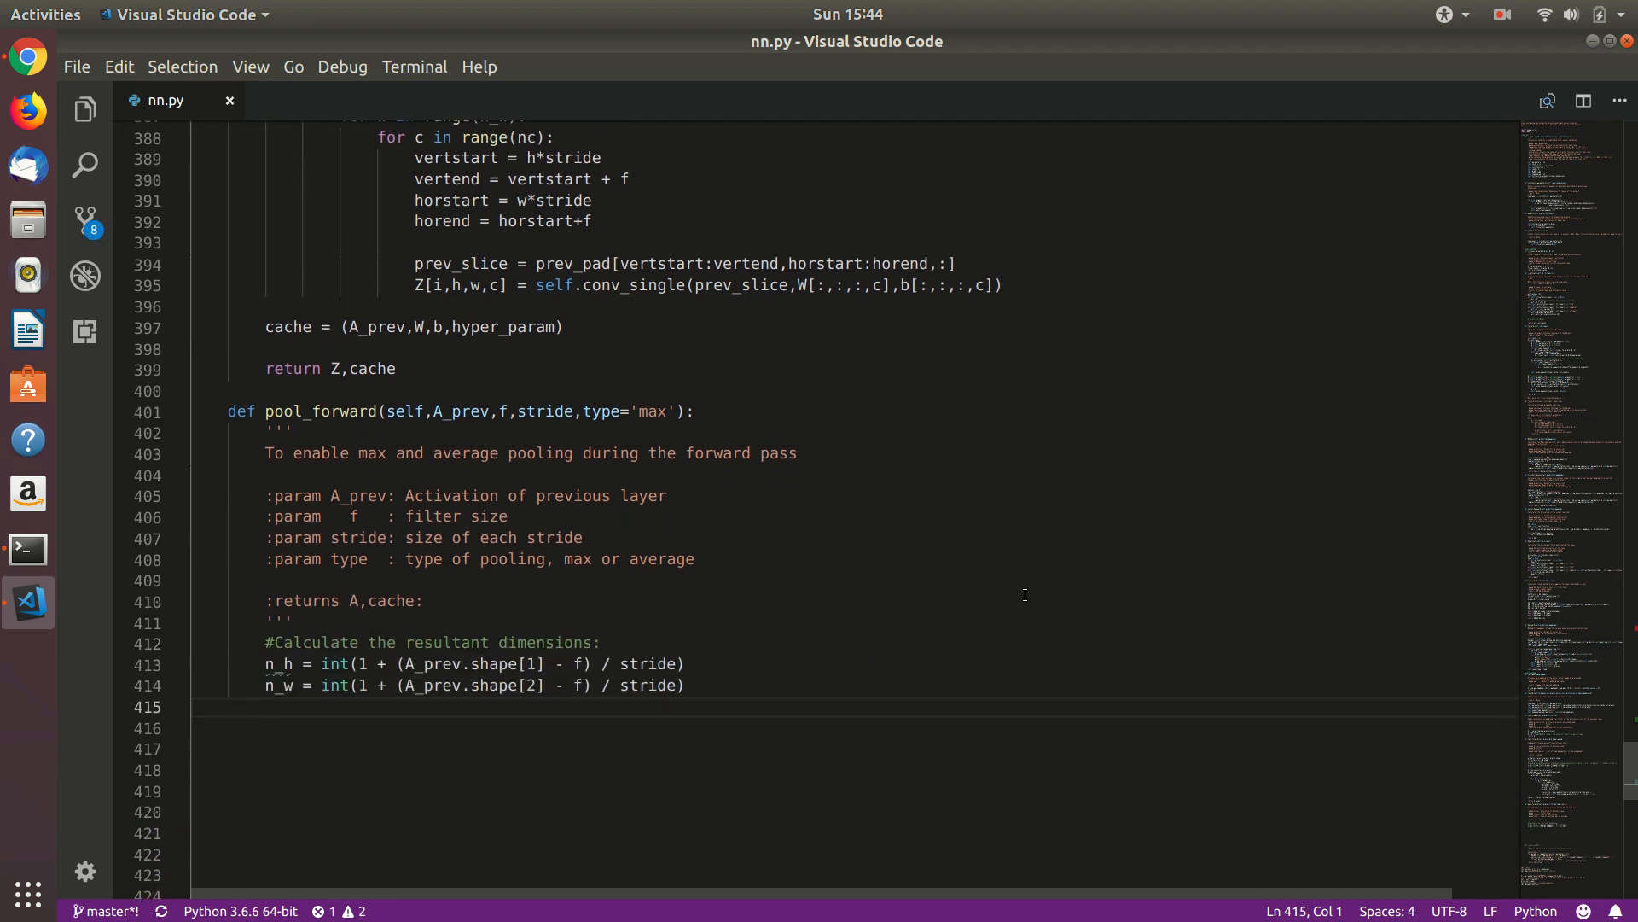
text(n_c = A_prev.shape[3])
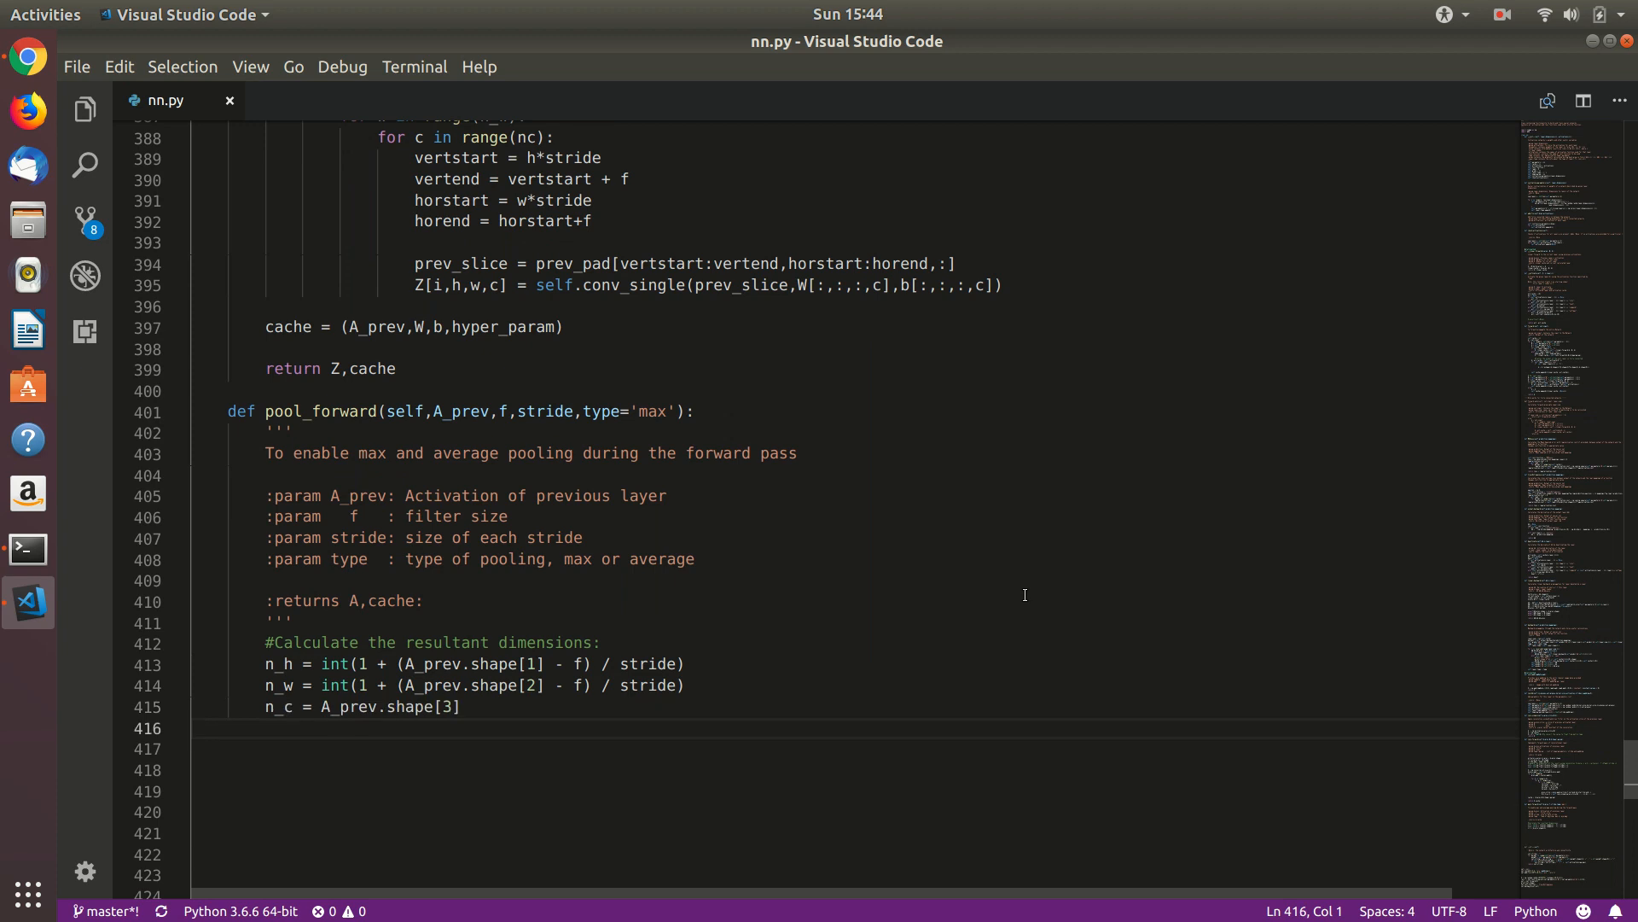
text(A = np.zeros((A_prev.shape[0],n_h,n_w,n_c)))
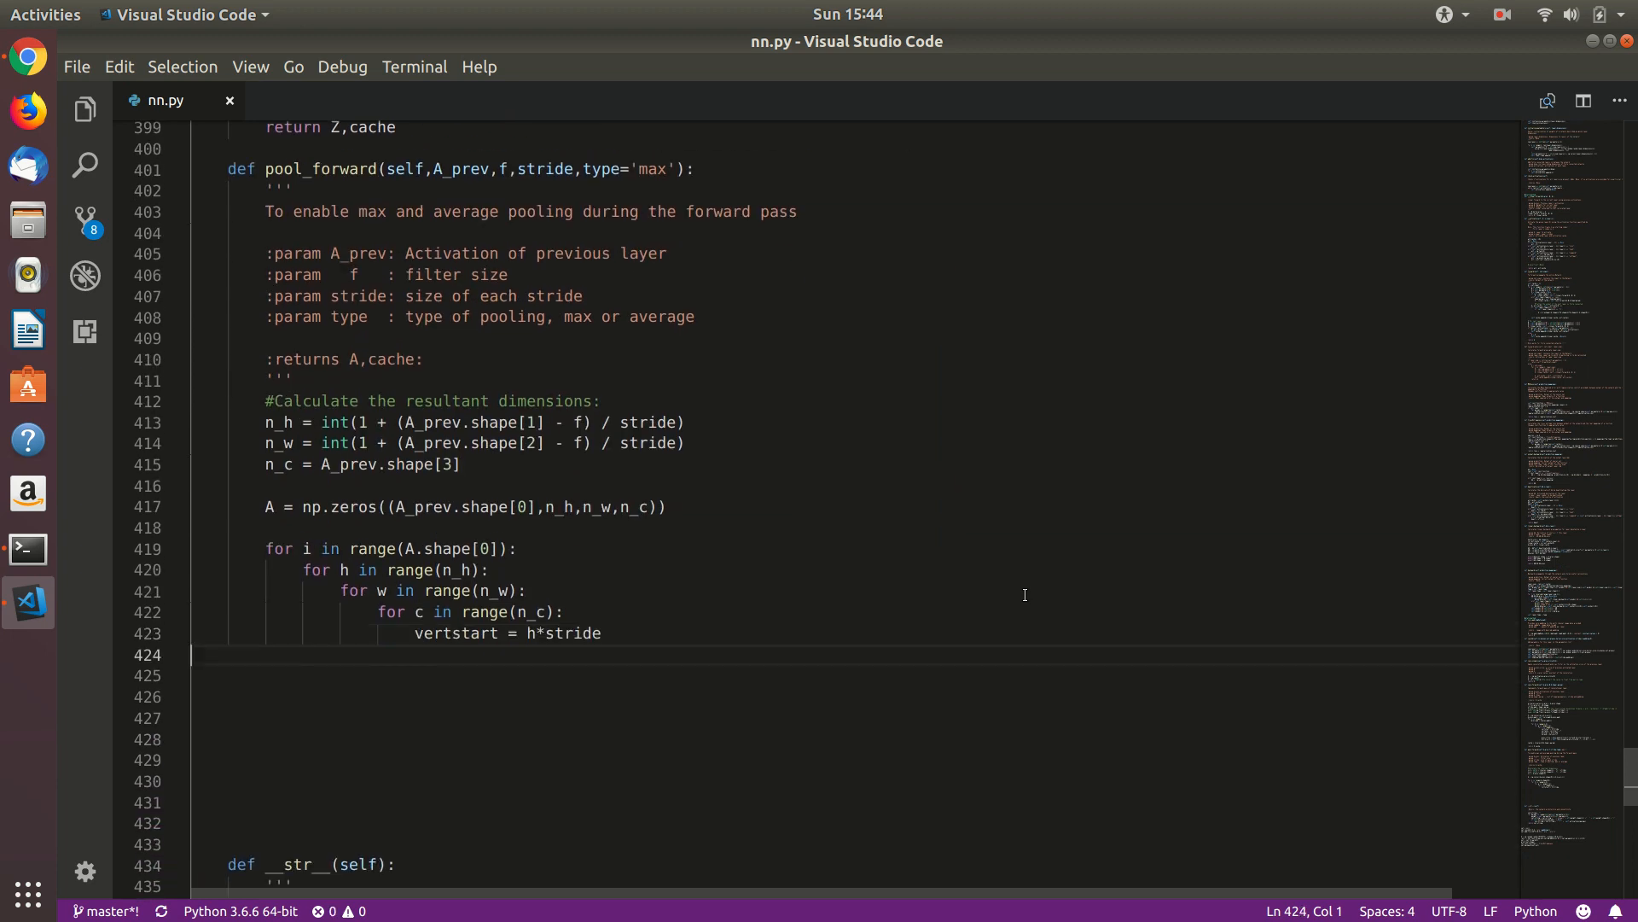
text(vertend = vertstart + f)
text(a_prev_slice = A_prev[i,vertstart:vertend,horstart:horend,c])
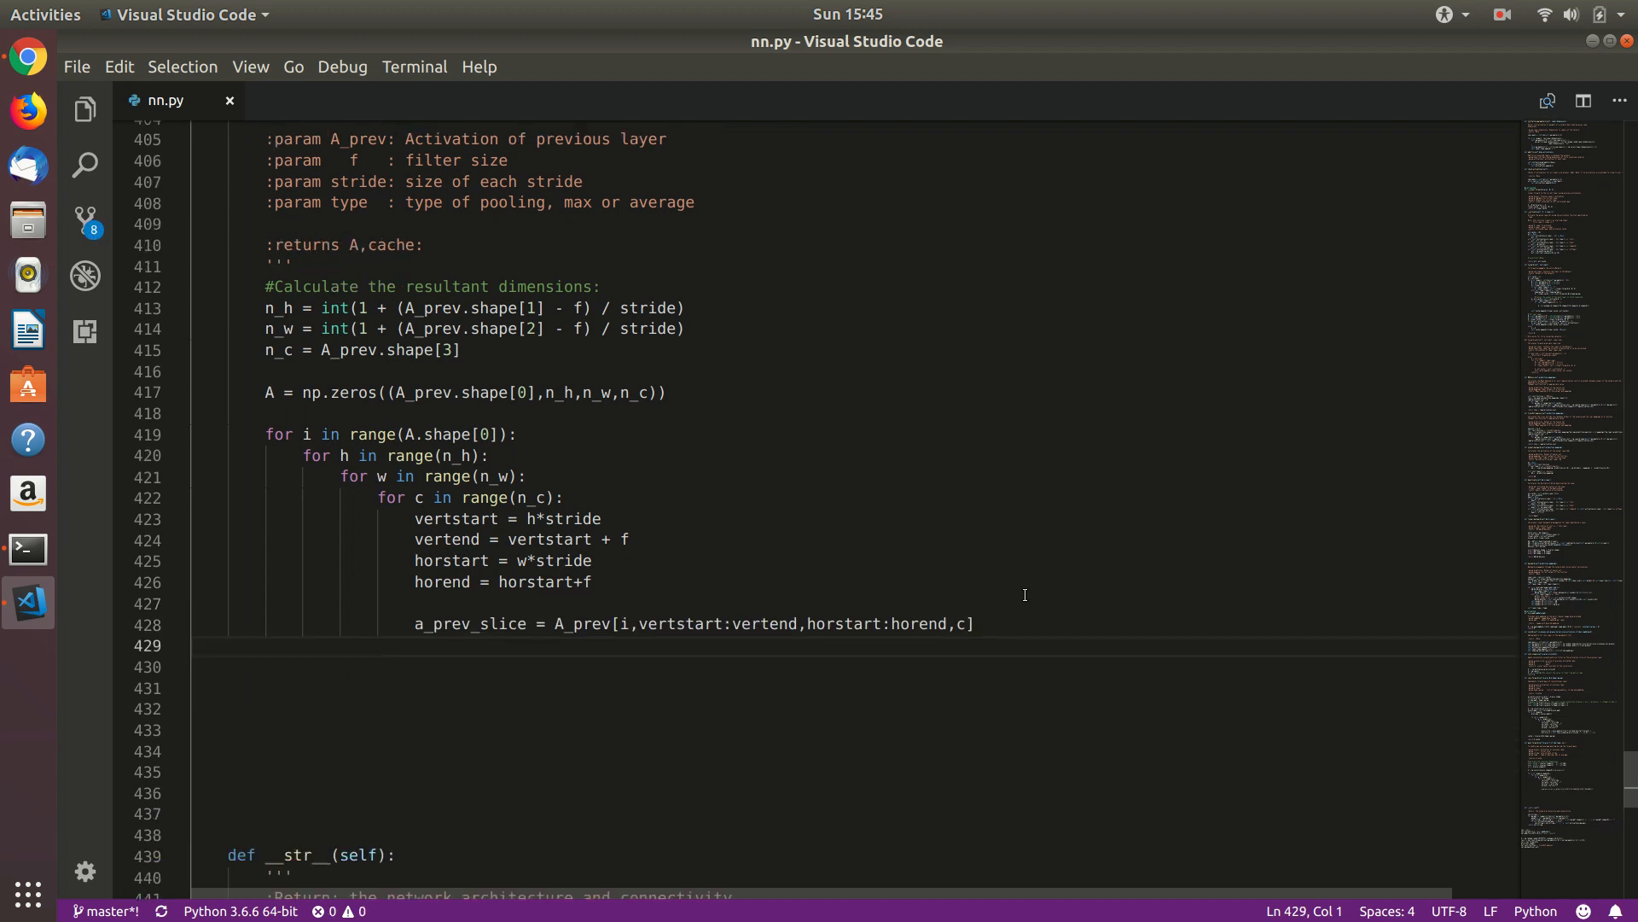
Assign np.max for 'max' and np.mean for 'avg' pooling, then cache (A_prev,[f,stride],type)
scroll(down, 3)
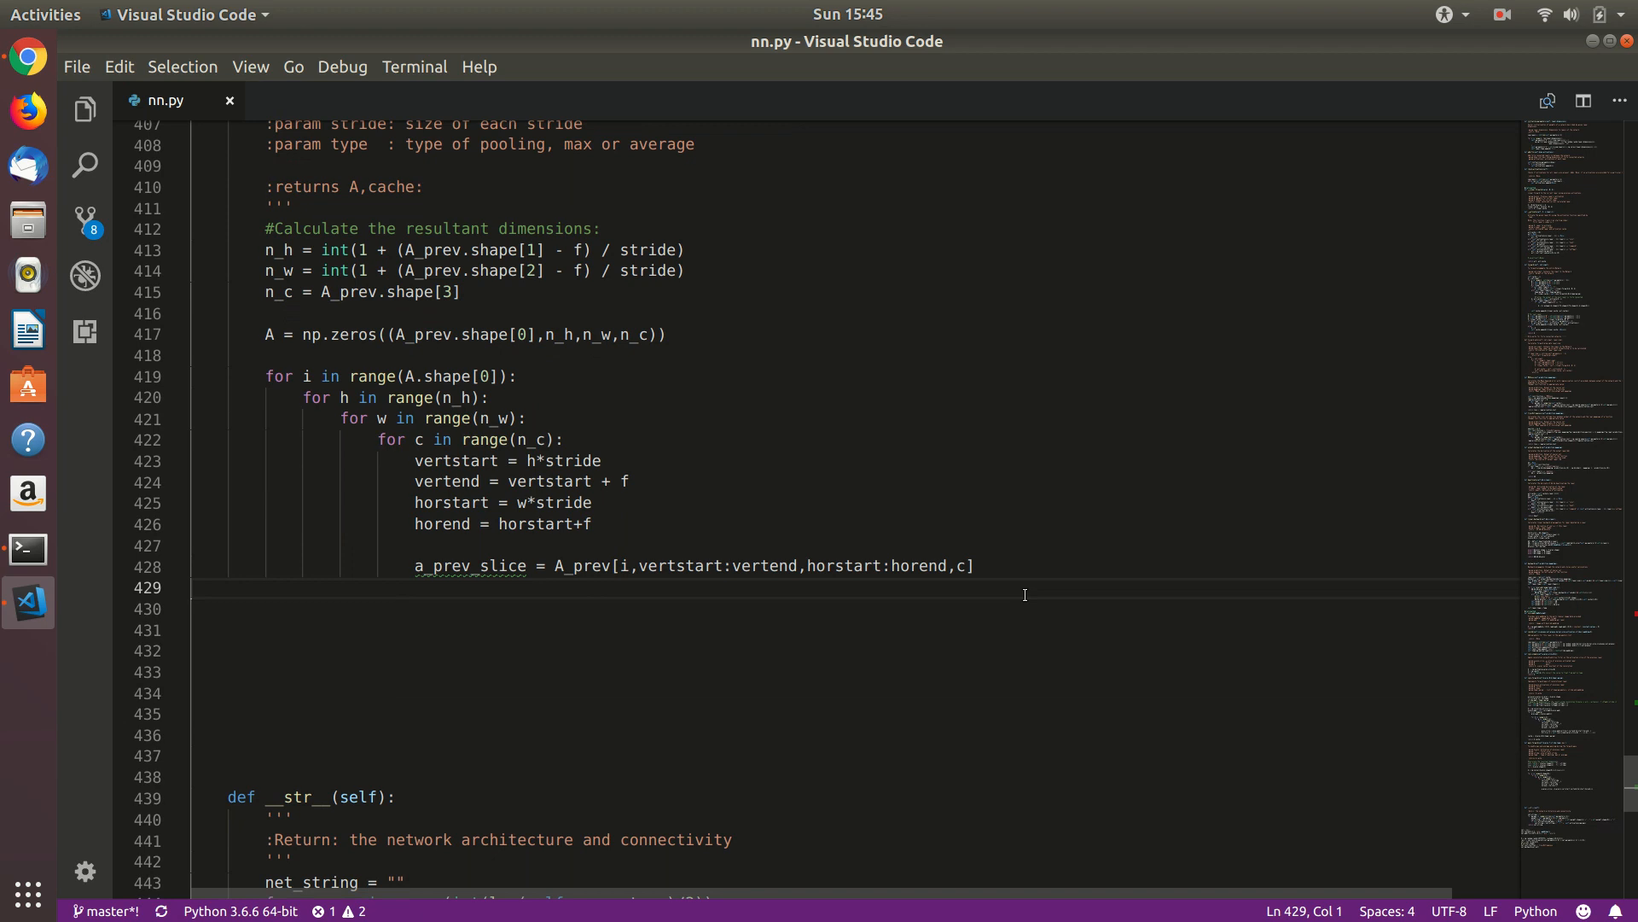
text(if type == 'max':)
text(A[i,h,w,c] = np.max(a_prev_slice)
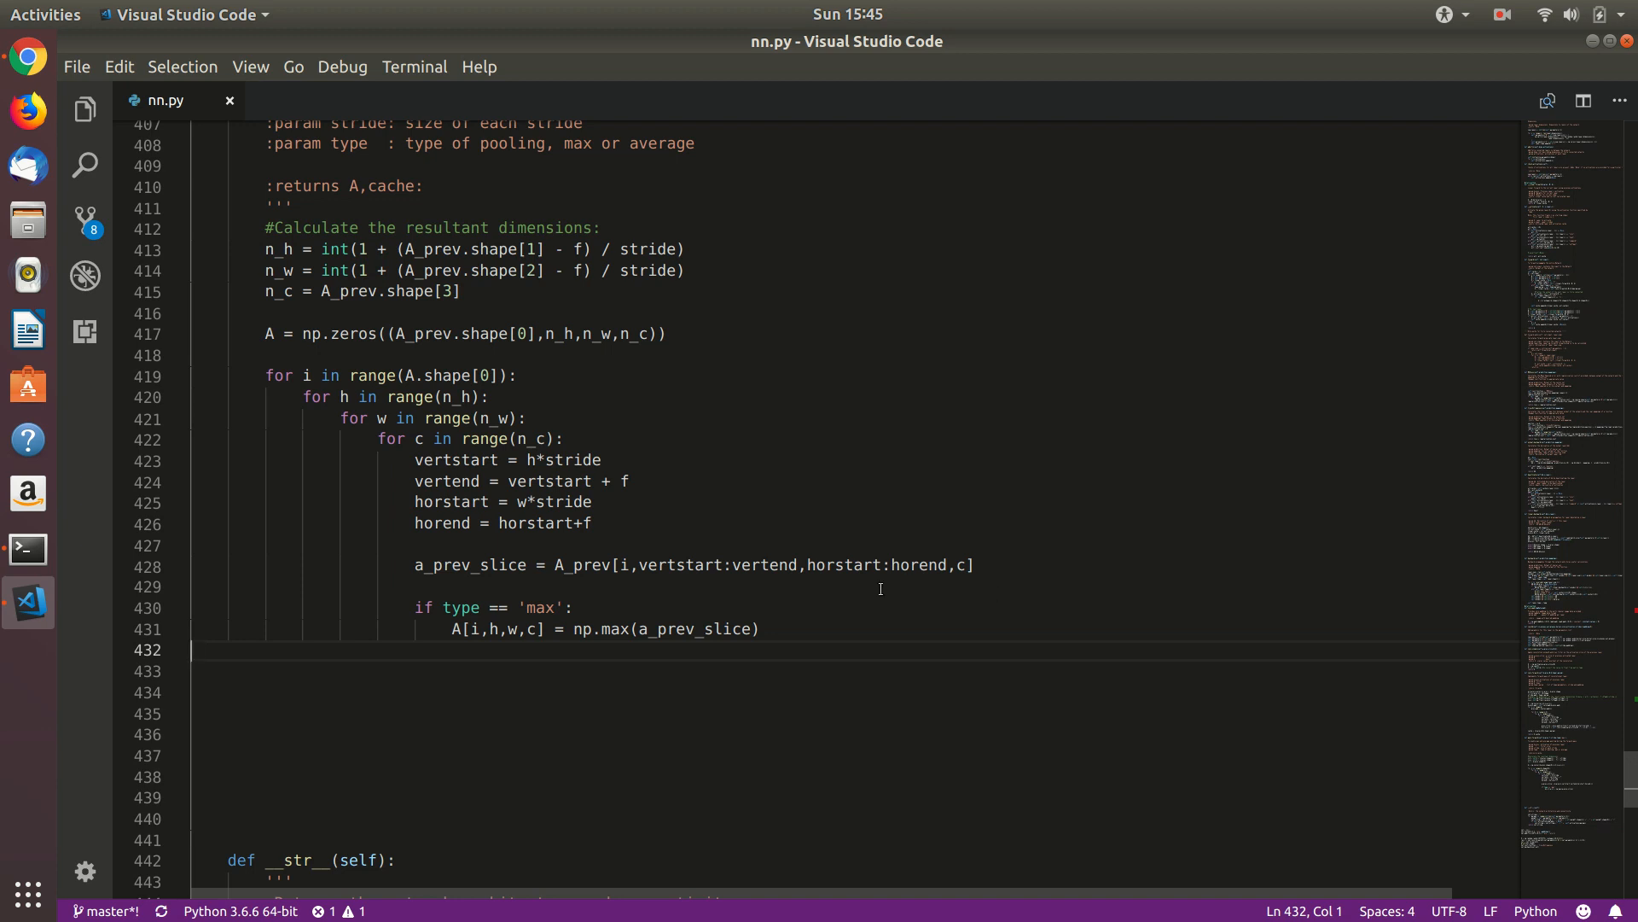
text(elif type == 'avg':)
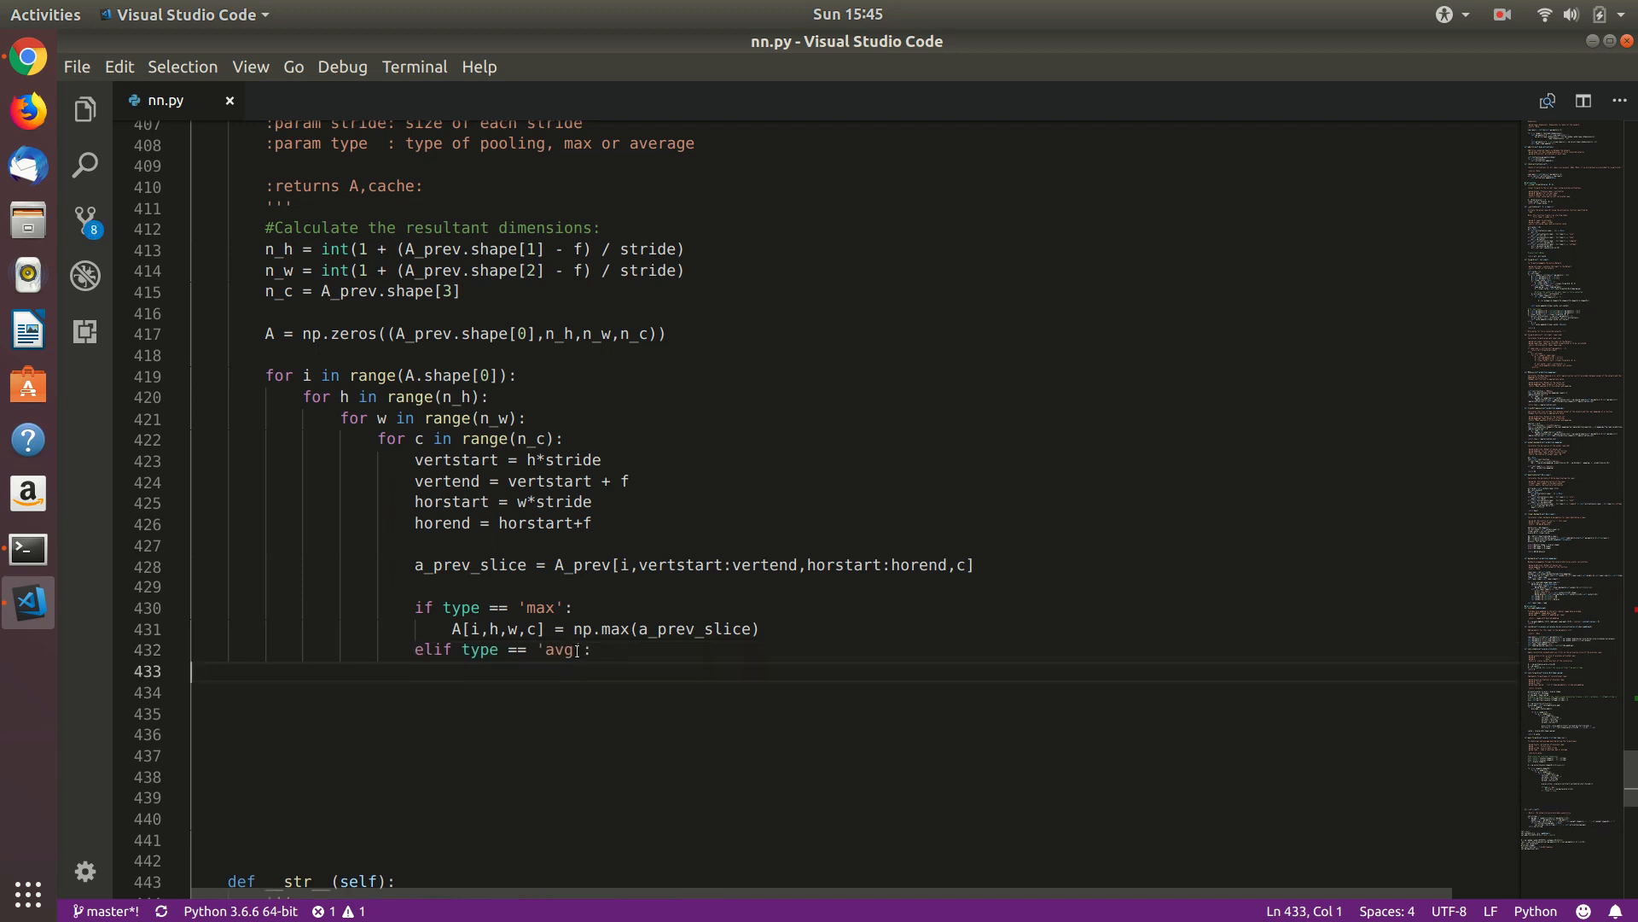
text(A[i,h,w,c] = np.mean(a_prev_slice))
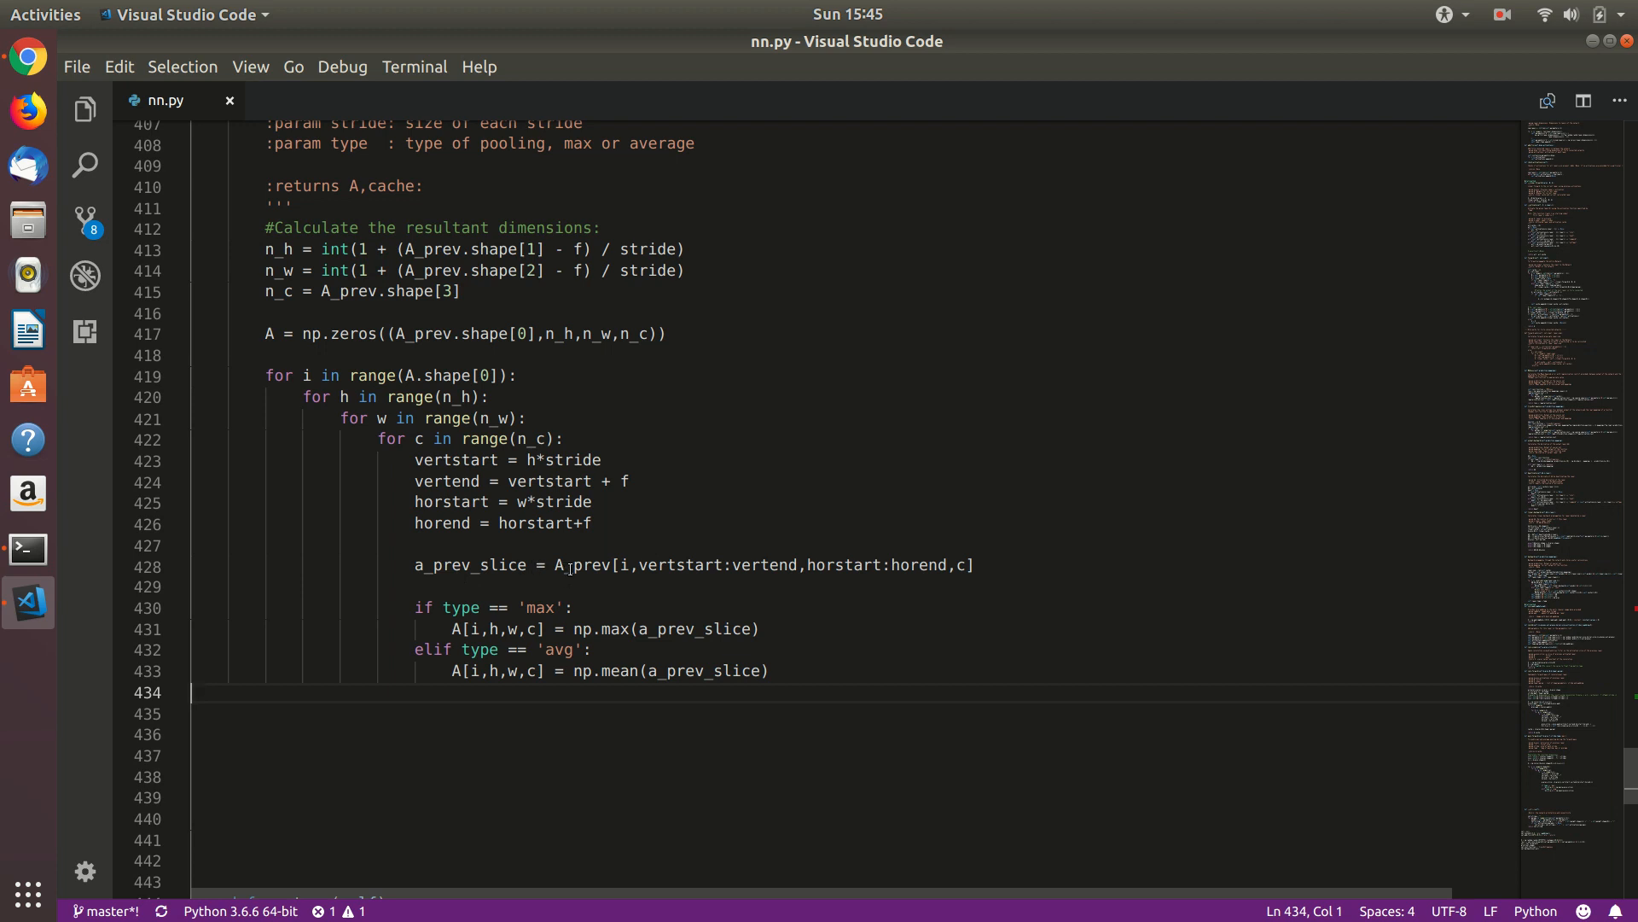
drag(555, 564, 797, 564)
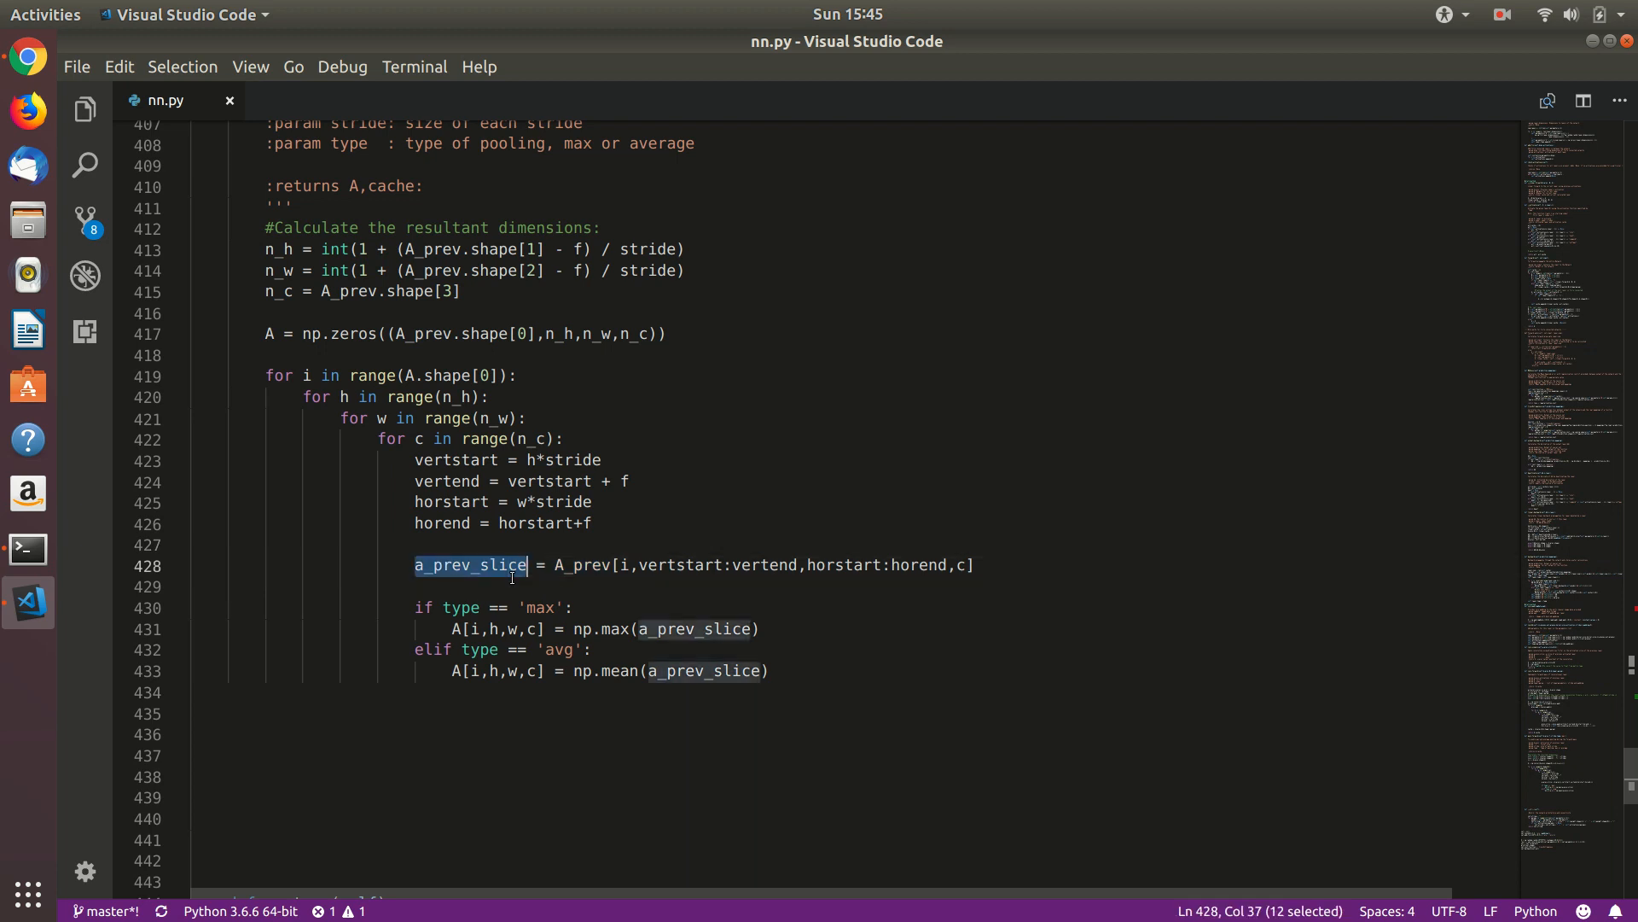
mouse_move(618, 628)
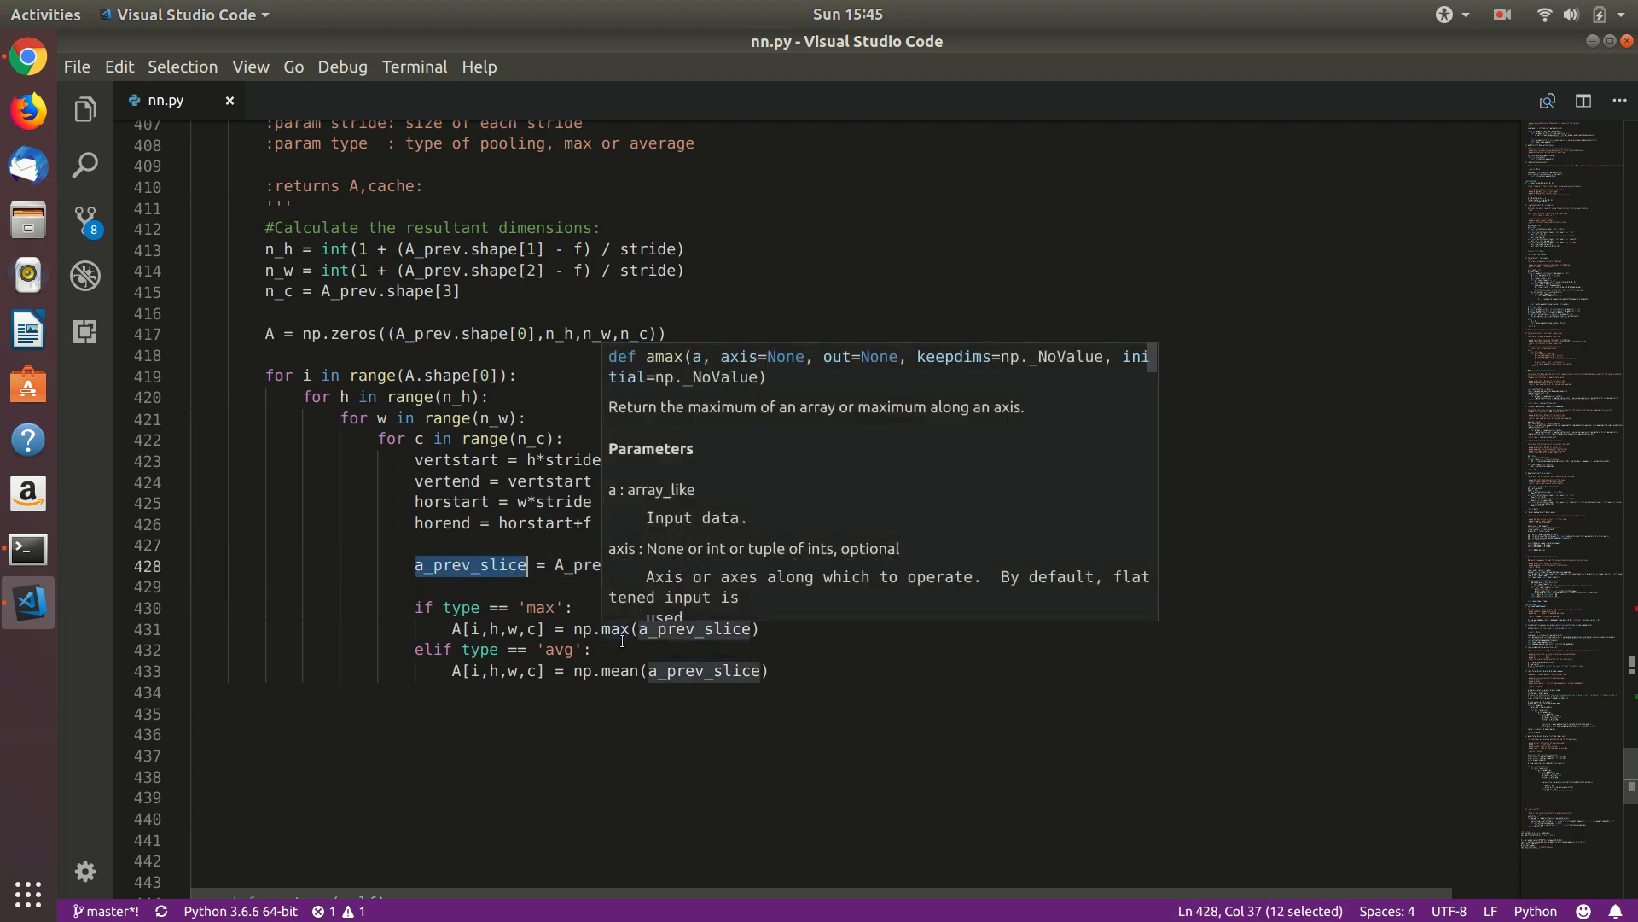
mouse_move(594, 717)
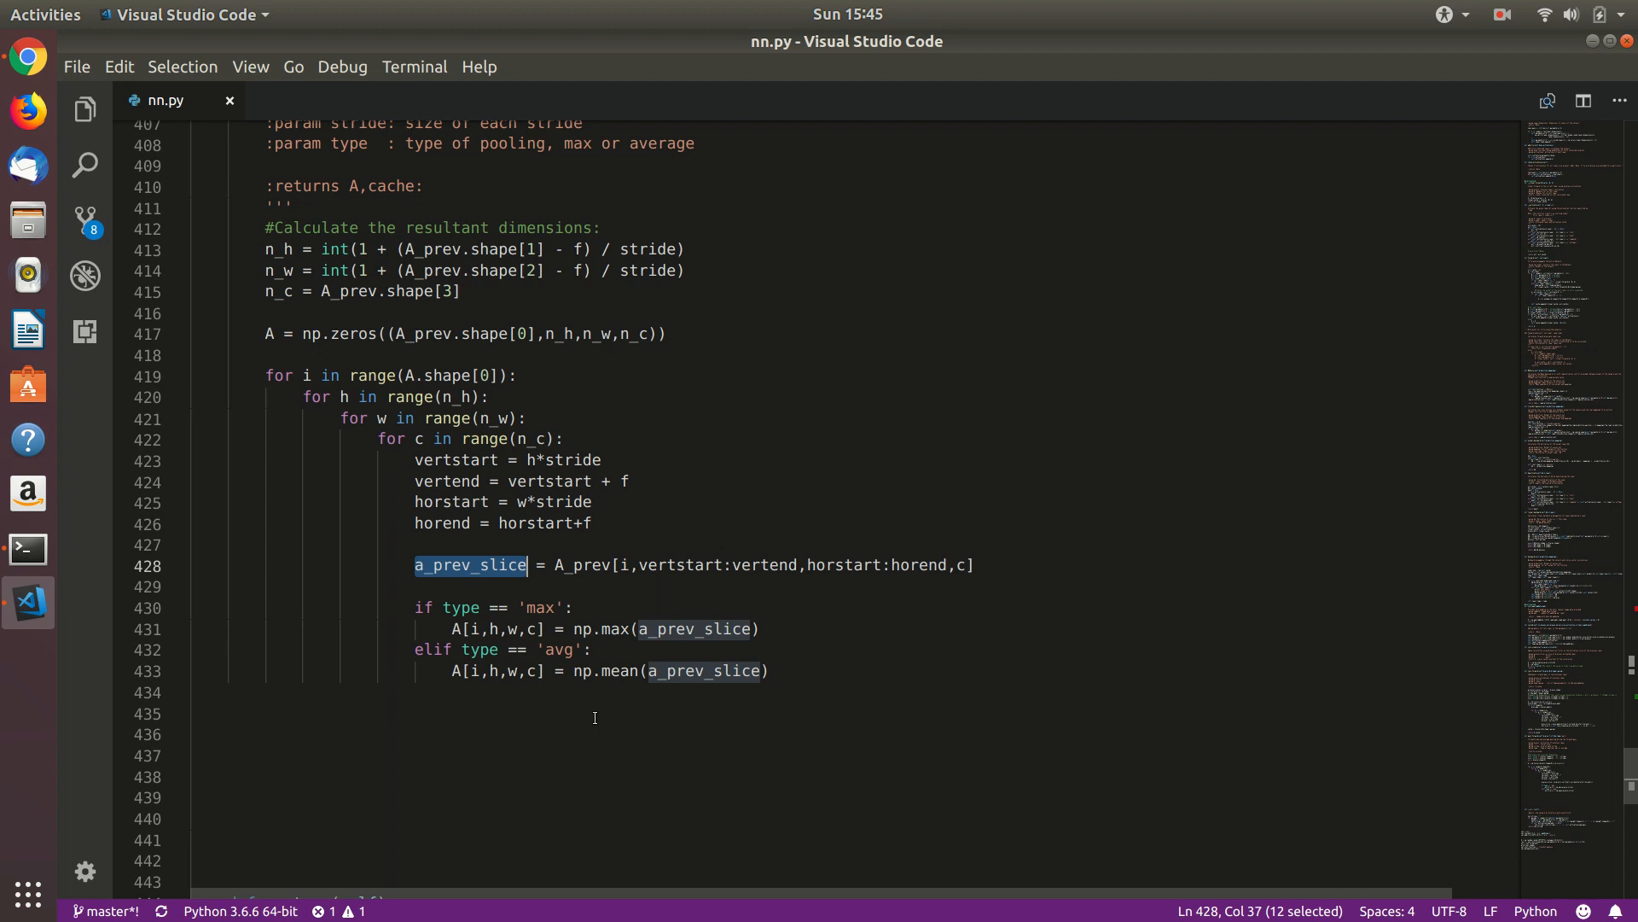
text(cache = (A_prev,[f,stride],type))
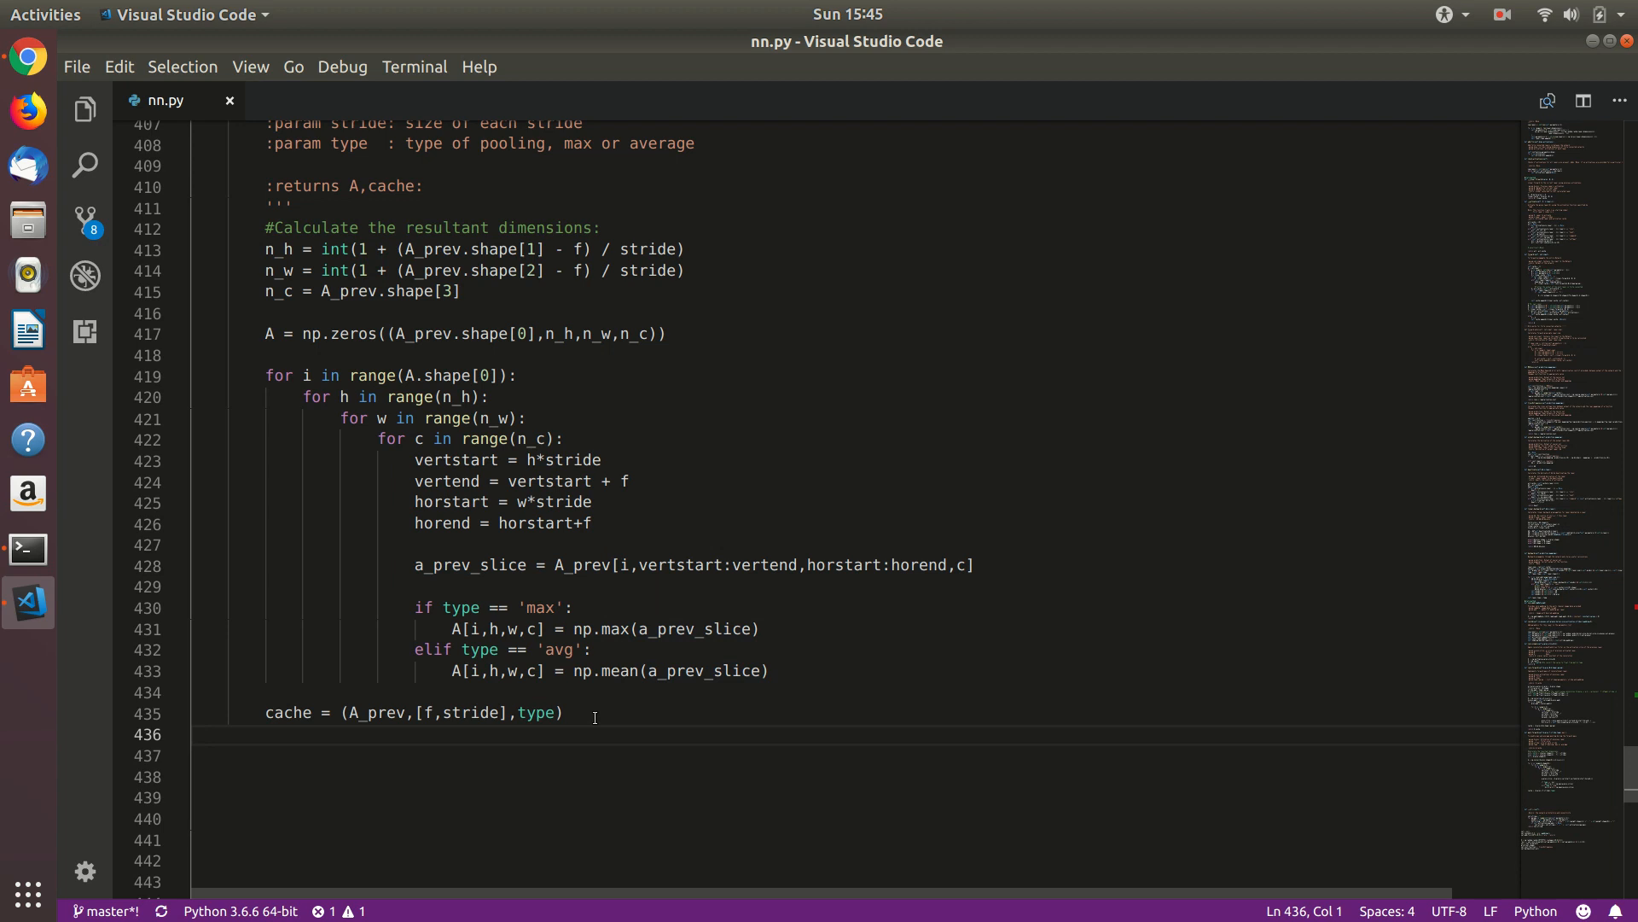
Add return A,cache to pool_forward and scroll through the function
text(return A,cache)
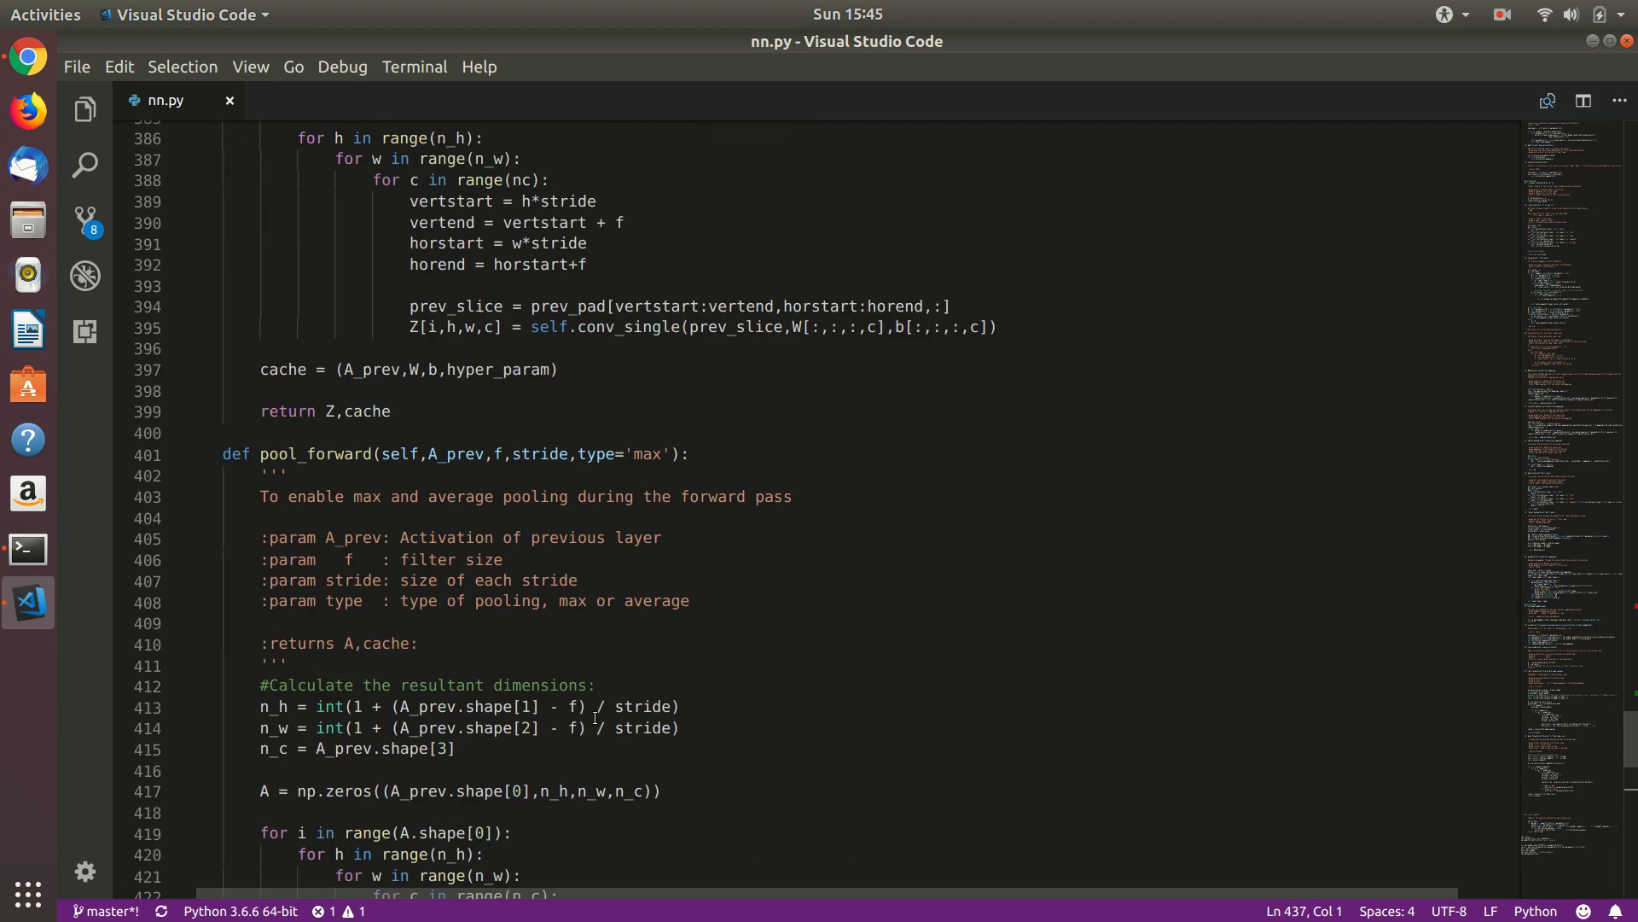
scroll(down, 3)
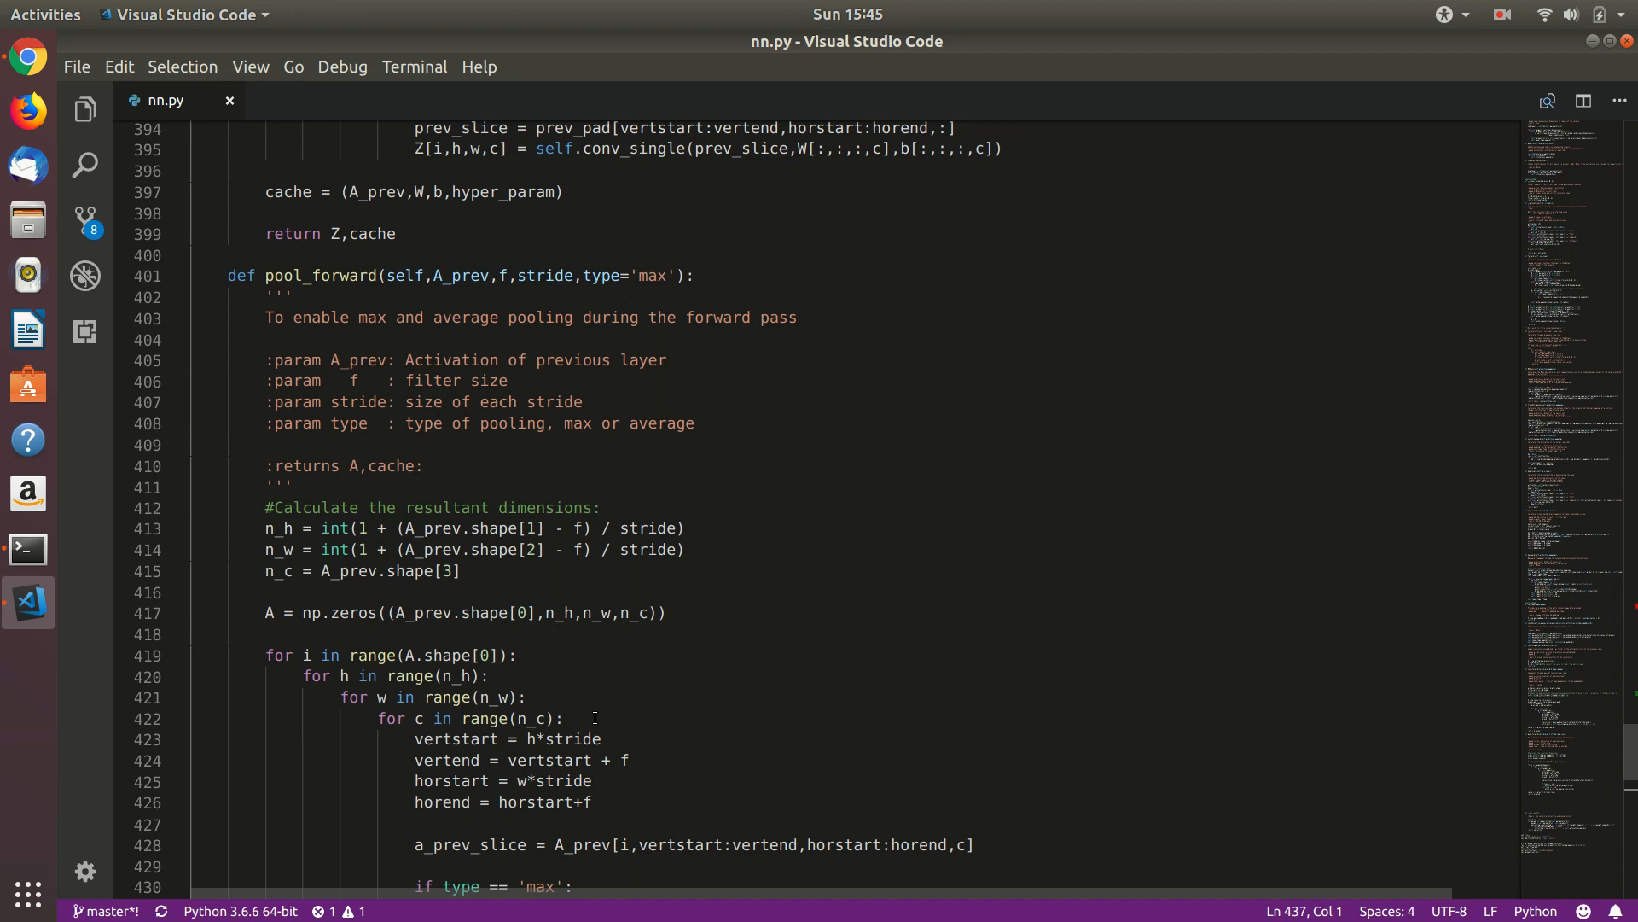
mouse_move(907, 604)
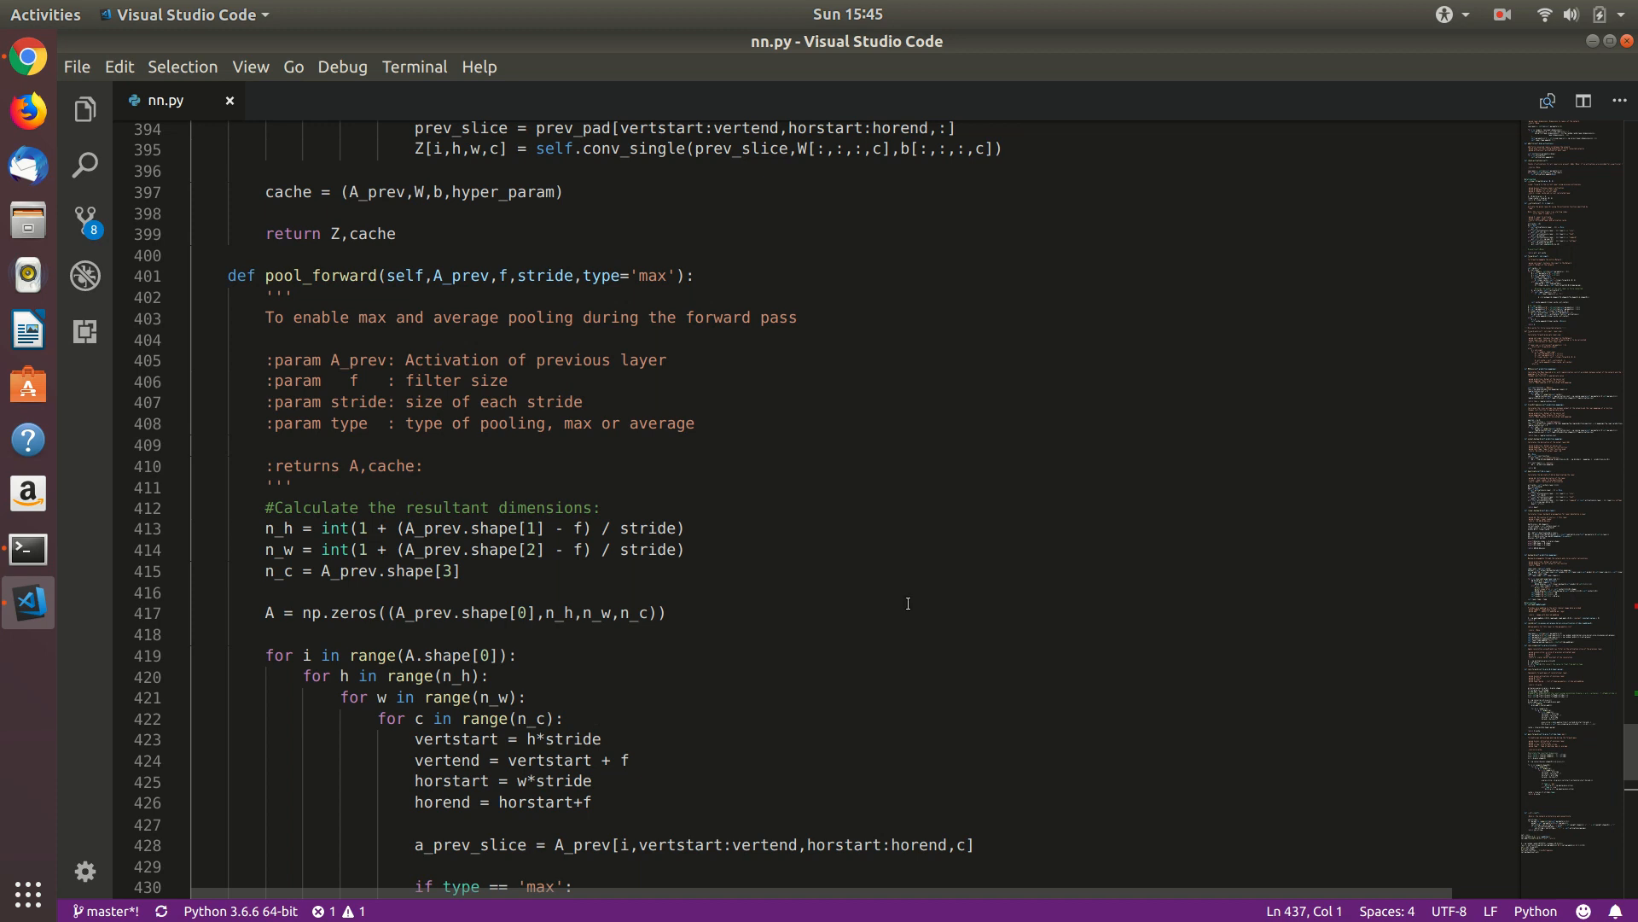